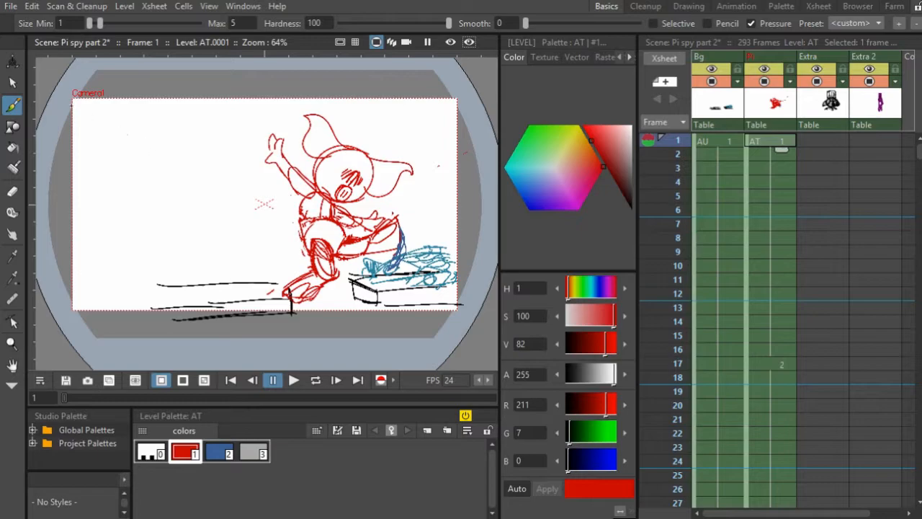
Browse the menu bar's panel, view and cell command lists without choosing anything.
click(11, 6)
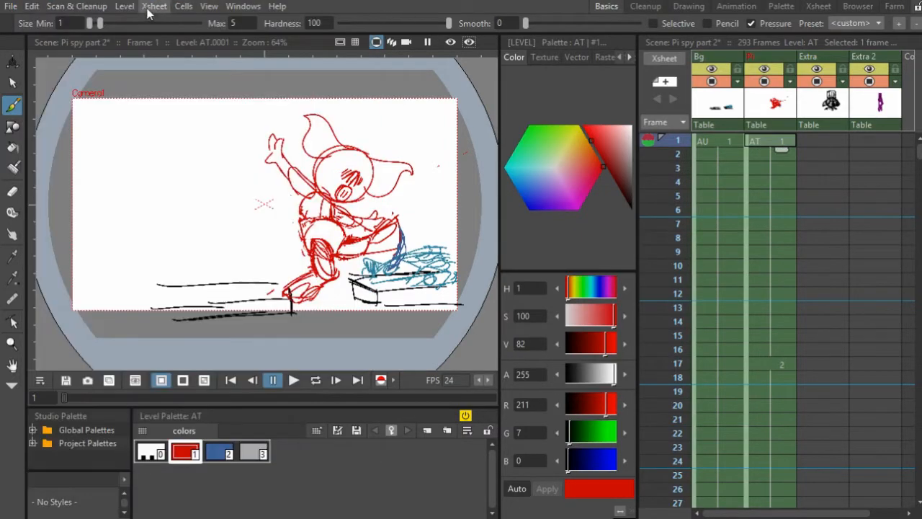
mouse_move(251, 6)
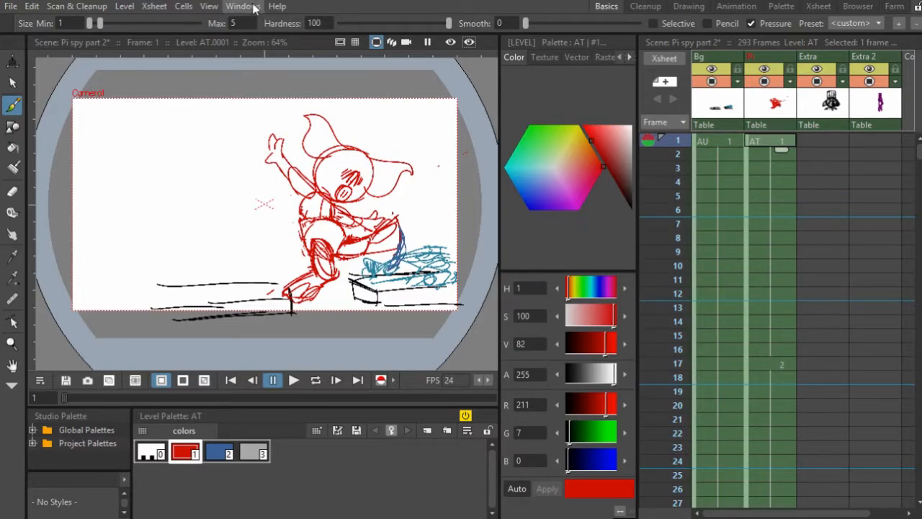
click(243, 6)
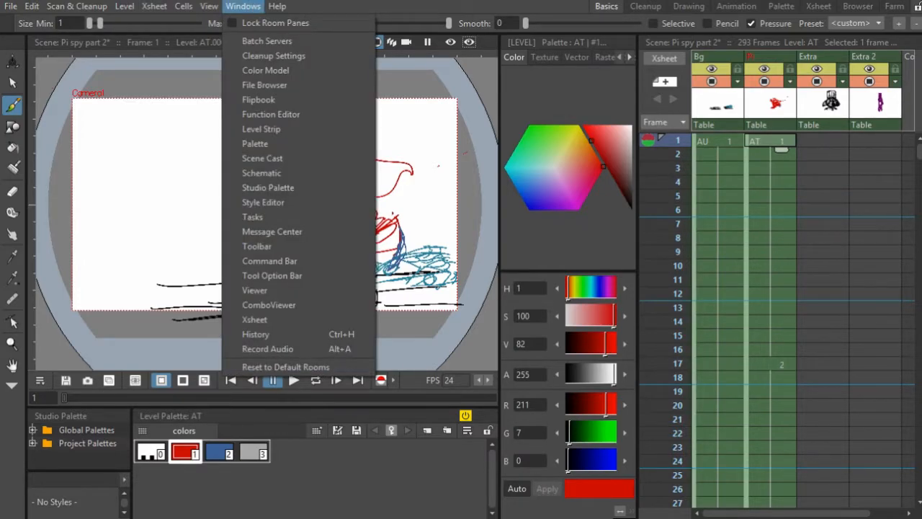
click(210, 6)
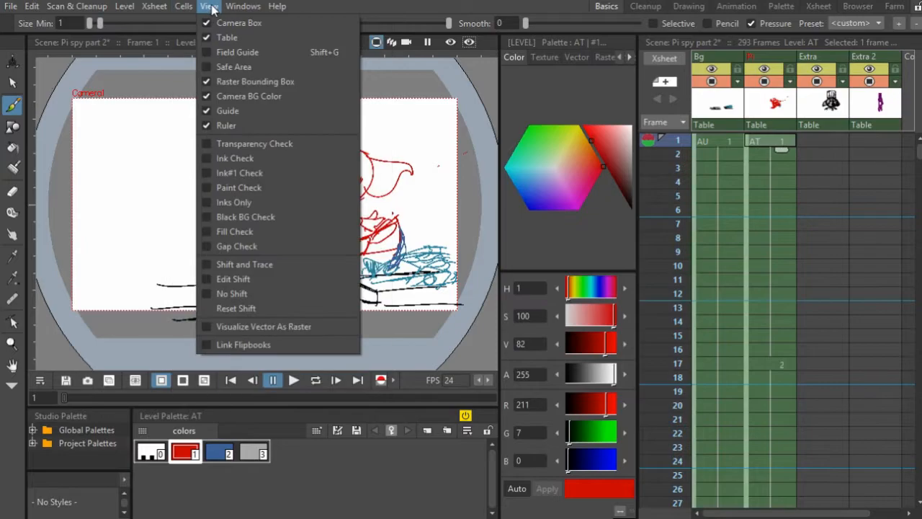
click(183, 6)
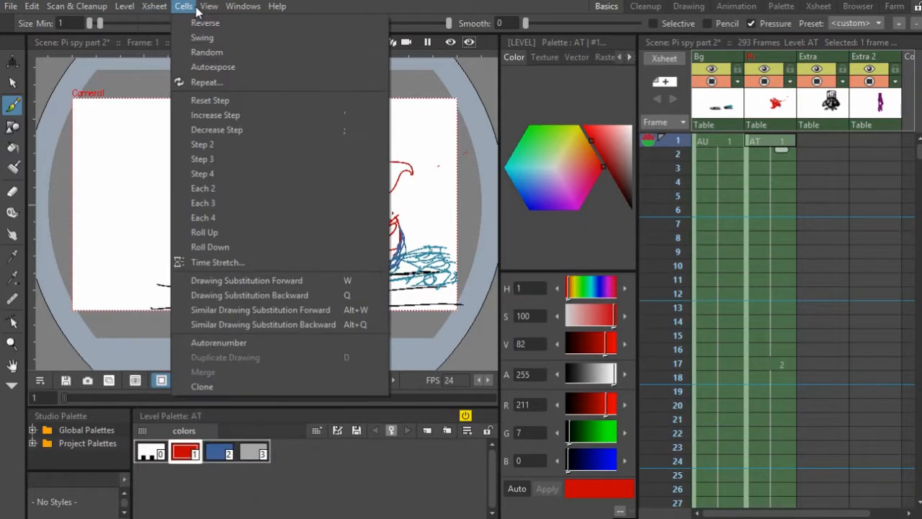
click(277, 5)
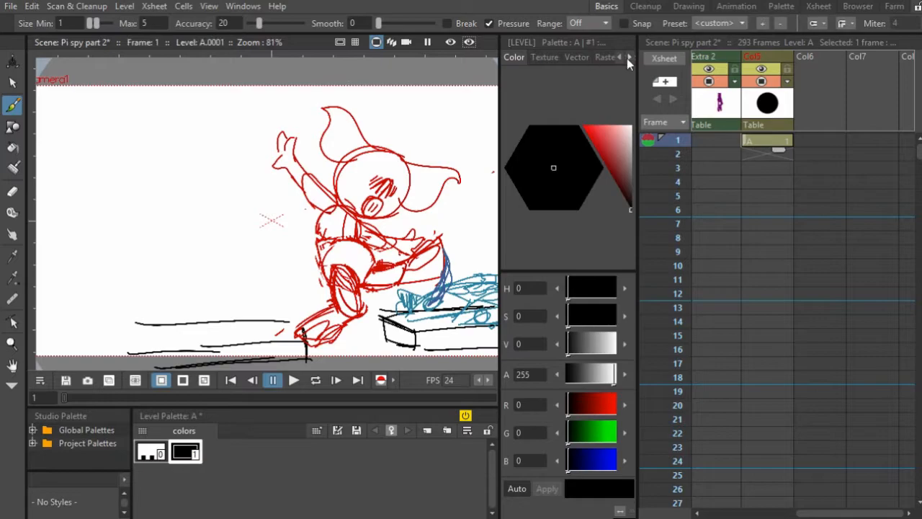
Create a new Raster Level E from an empty Xsheet cell's New Level command.
right_click(767, 140)
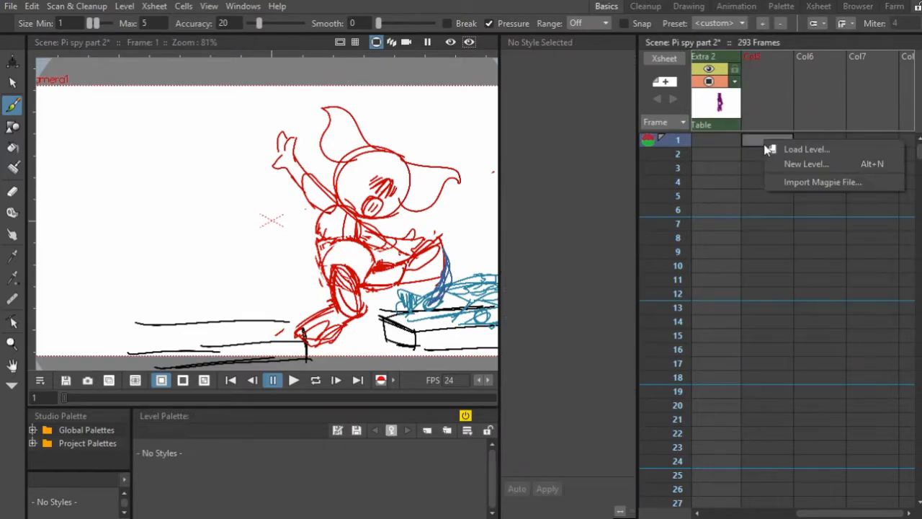
click(806, 164)
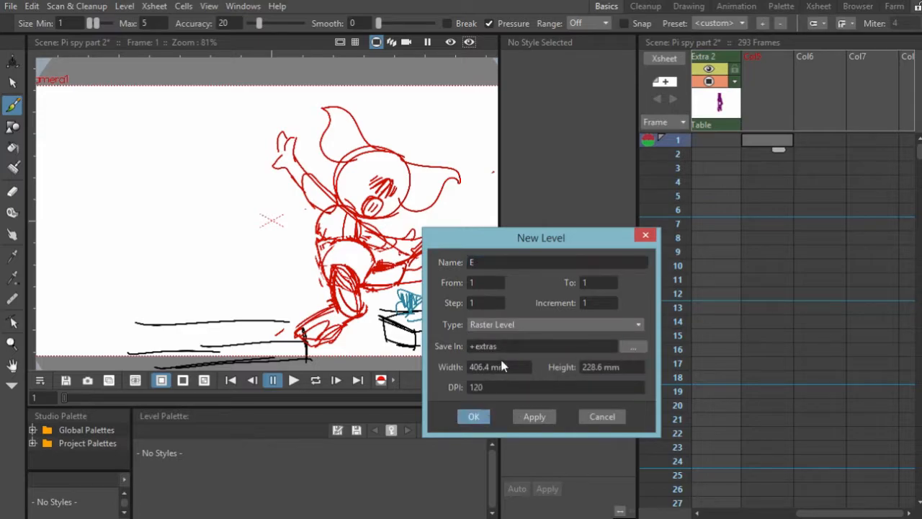
click(473, 416)
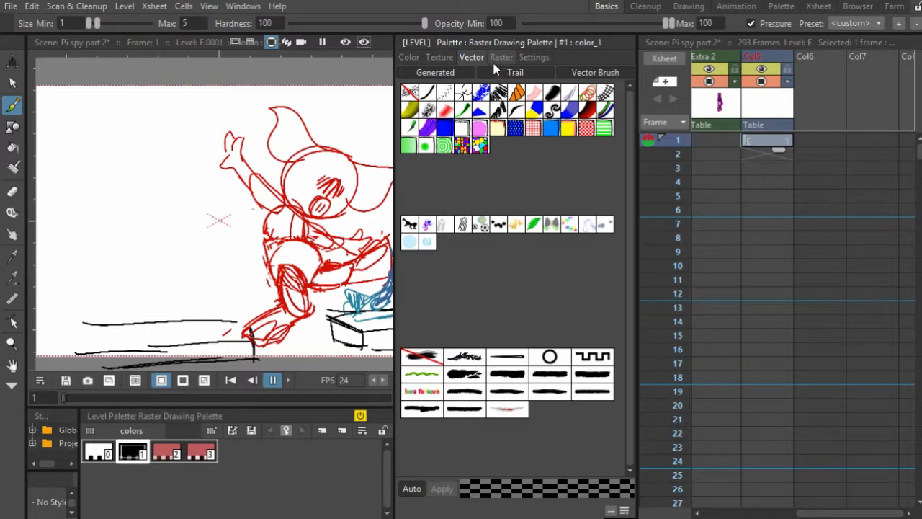
mouse_move(524, 144)
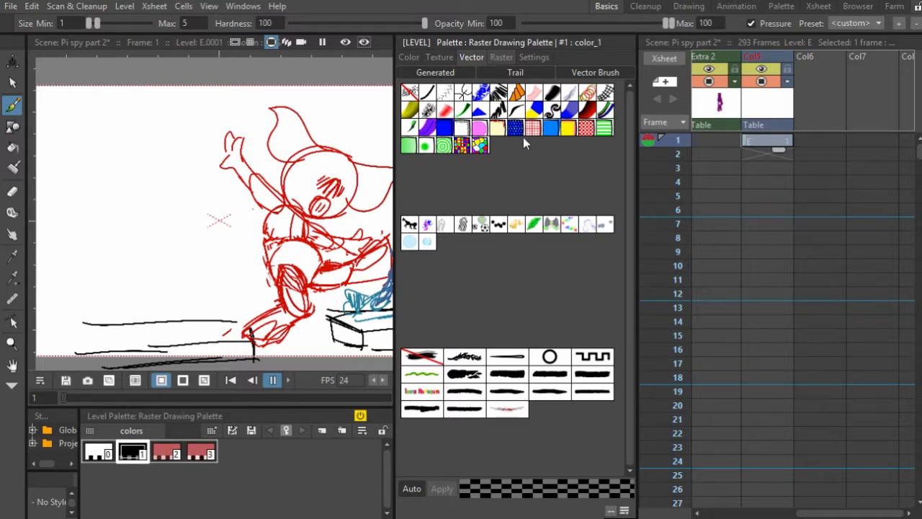
Show the Style Editor's raster brush presets, scroll through them, and return to the colour settings.
click(502, 57)
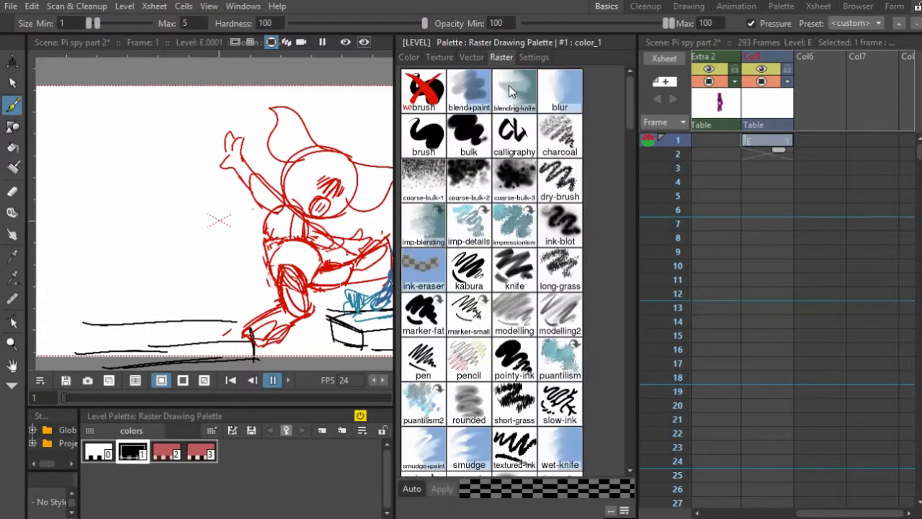
scroll(down, 3)
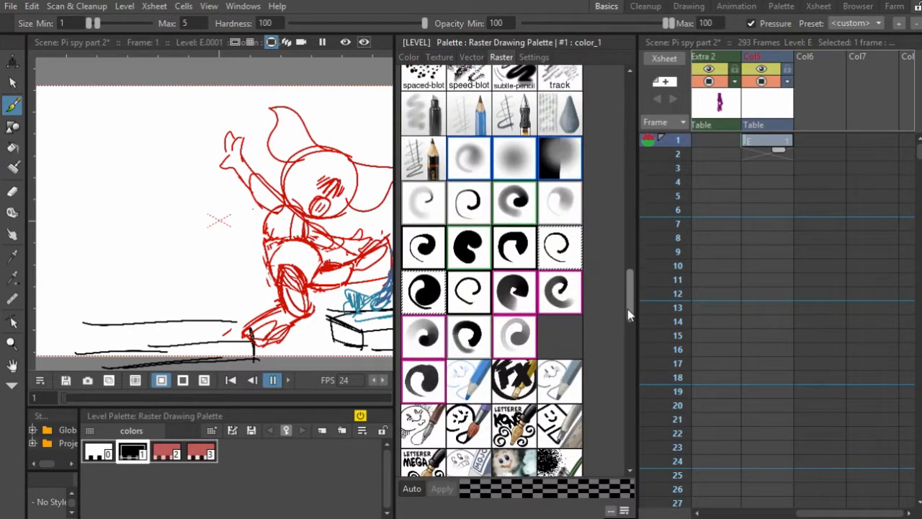
scroll(down, 3)
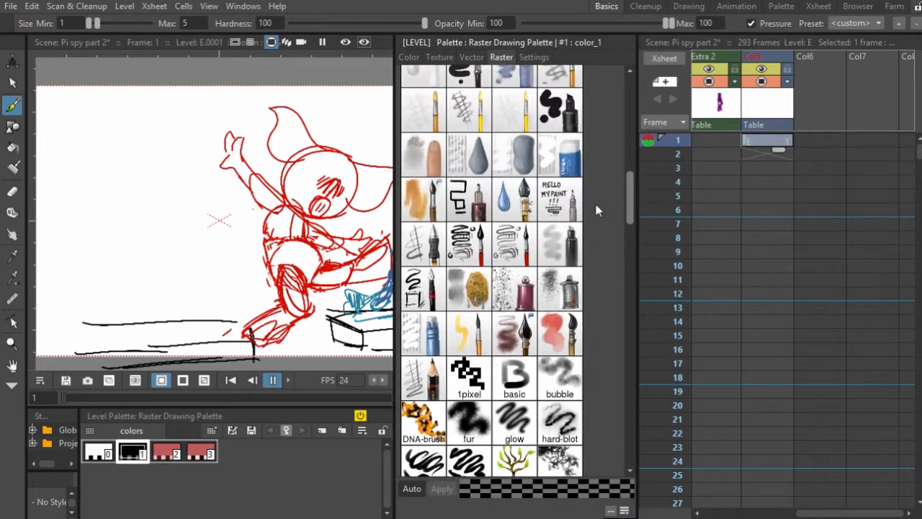
click(533, 58)
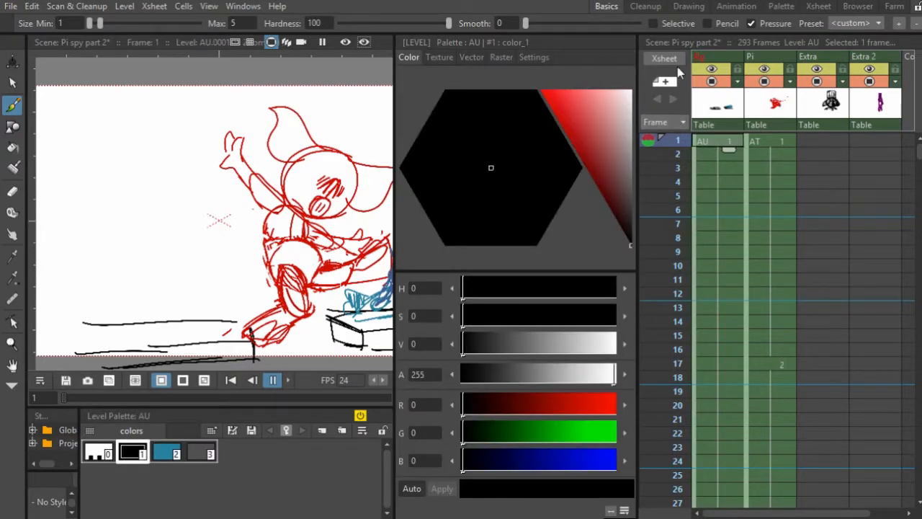
mouse_move(406, 170)
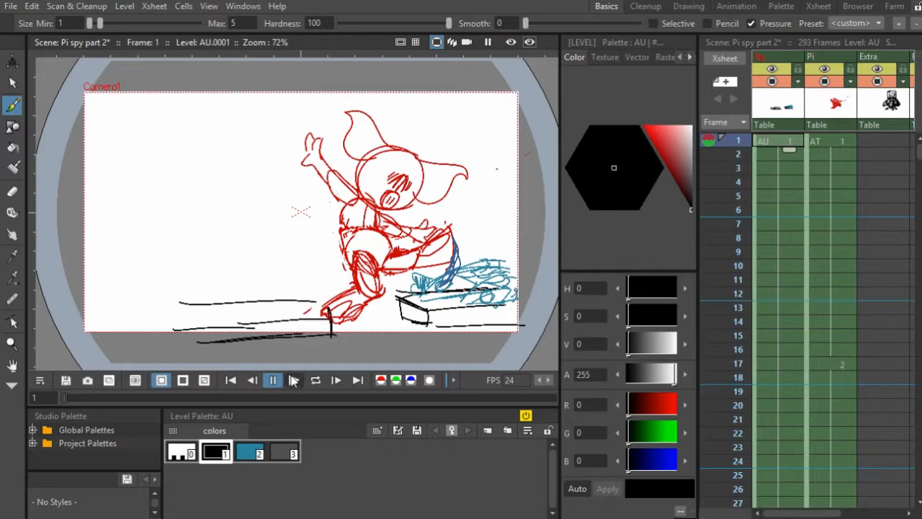
Play the animatic from frame 173 through the chef and table shots, pausing along the way.
click(272, 381)
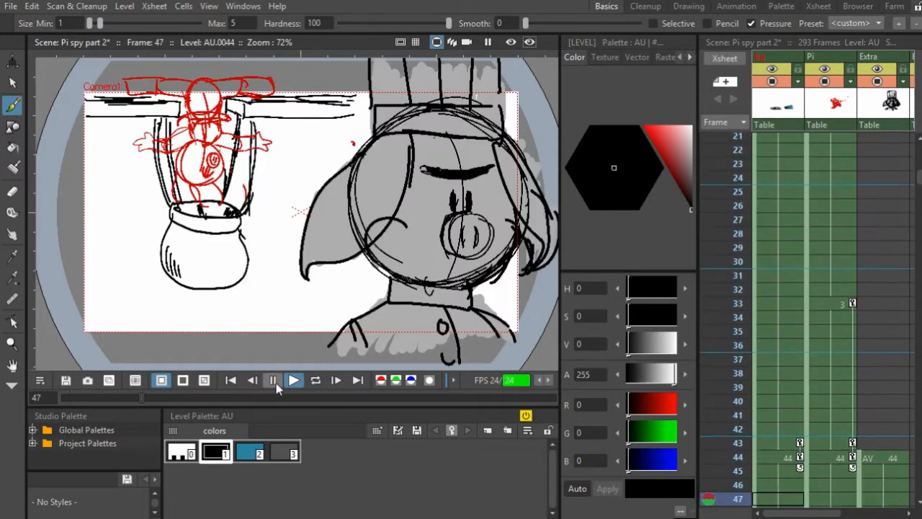
click(294, 381)
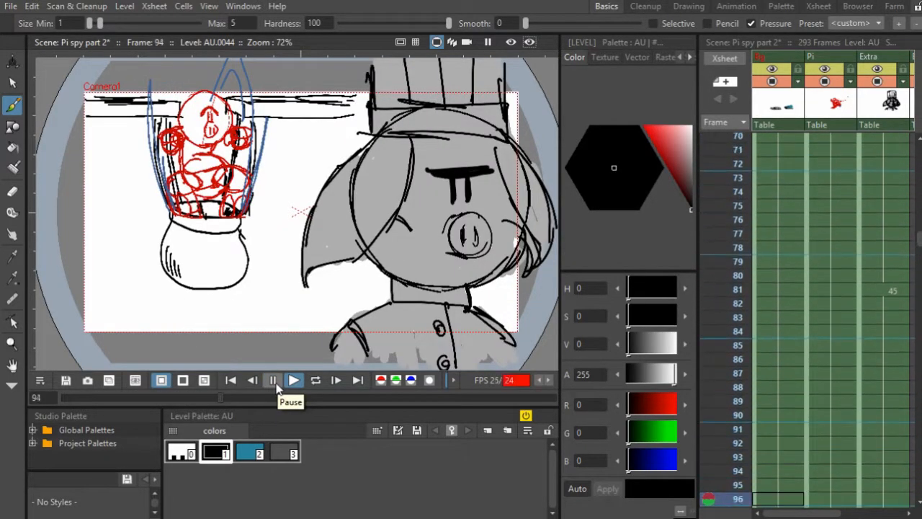
click(294, 381)
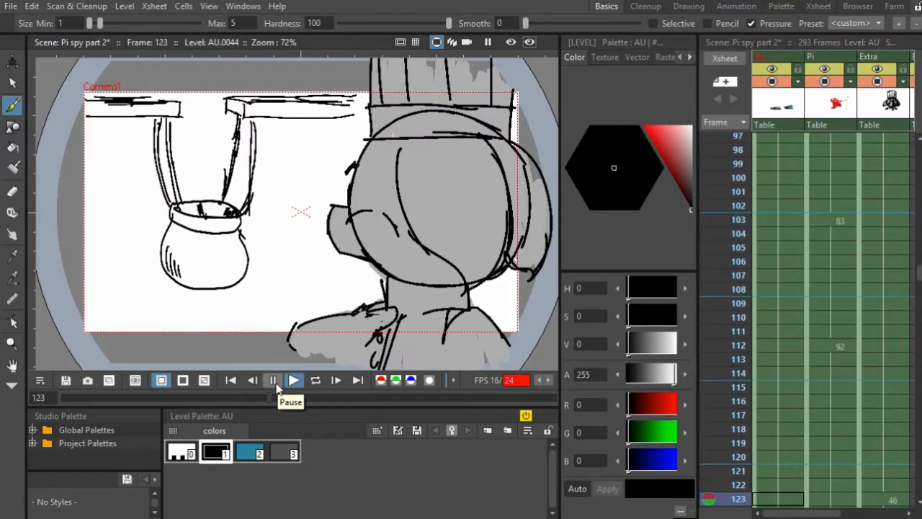
click(294, 380)
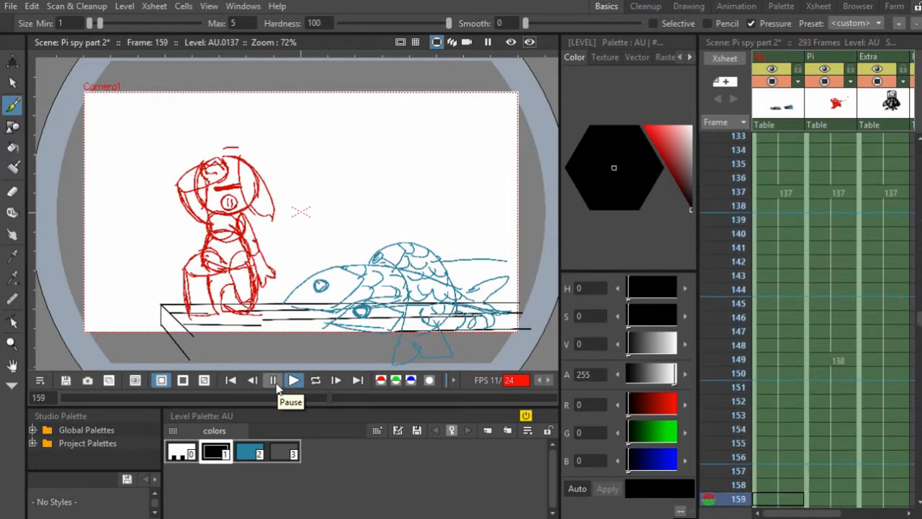
click(294, 380)
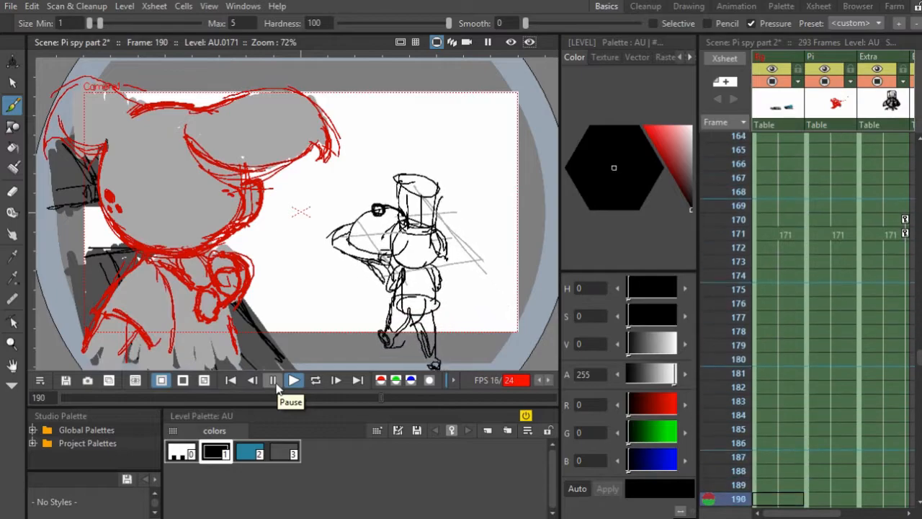
click(294, 380)
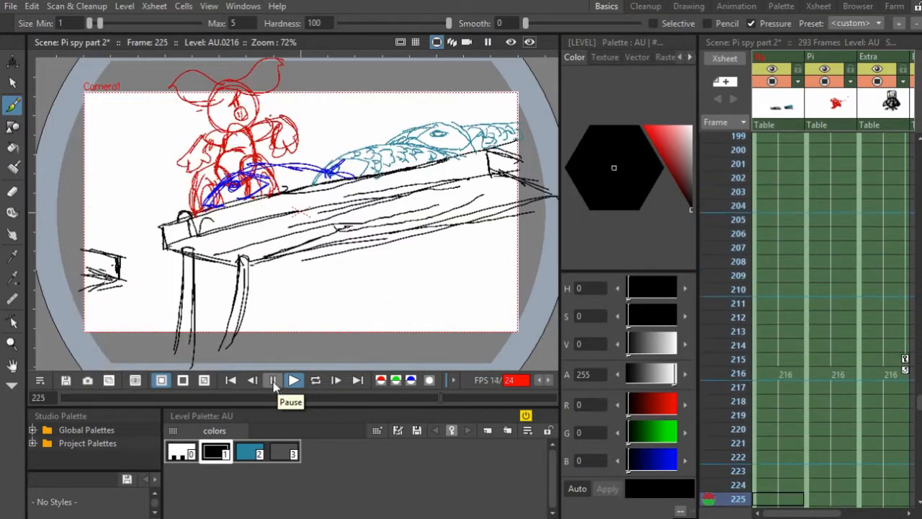
click(294, 380)
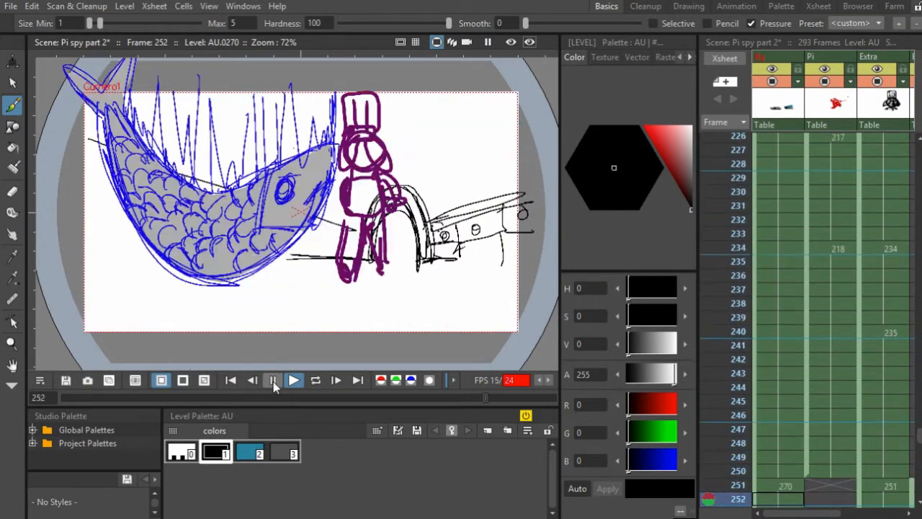
click(272, 380)
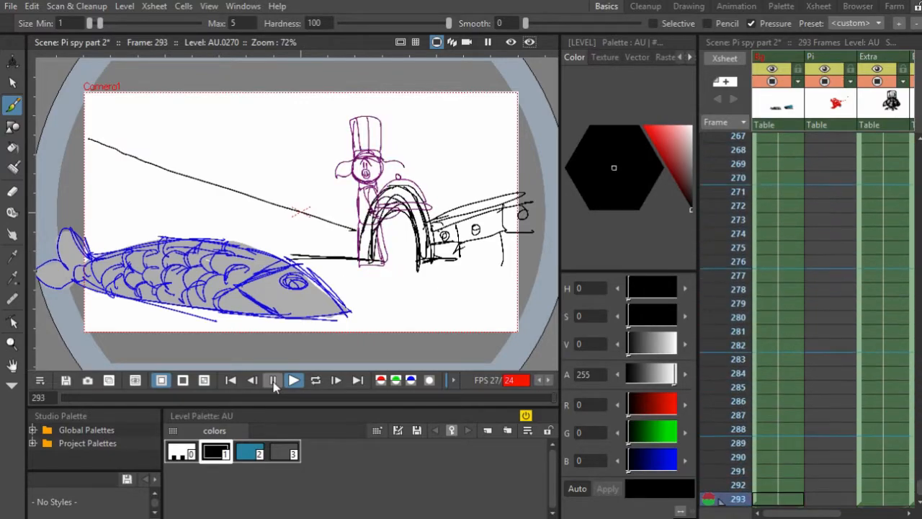
click(294, 381)
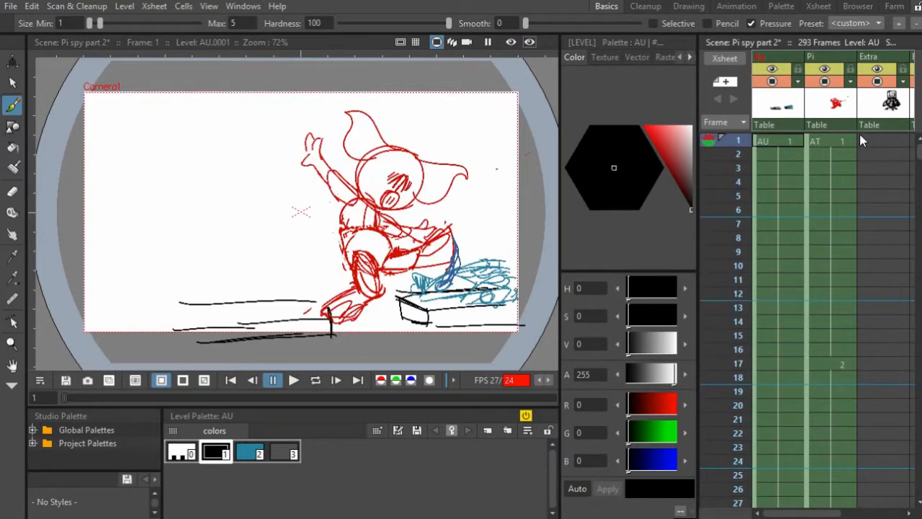
scroll(down, 3)
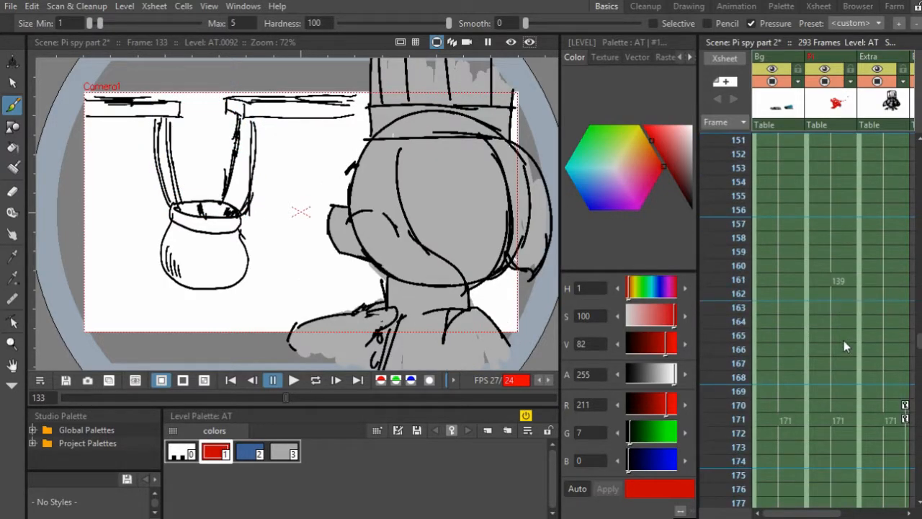
Resume and pause playback repeatedly to run the scene through to its final frame 292.
click(843, 369)
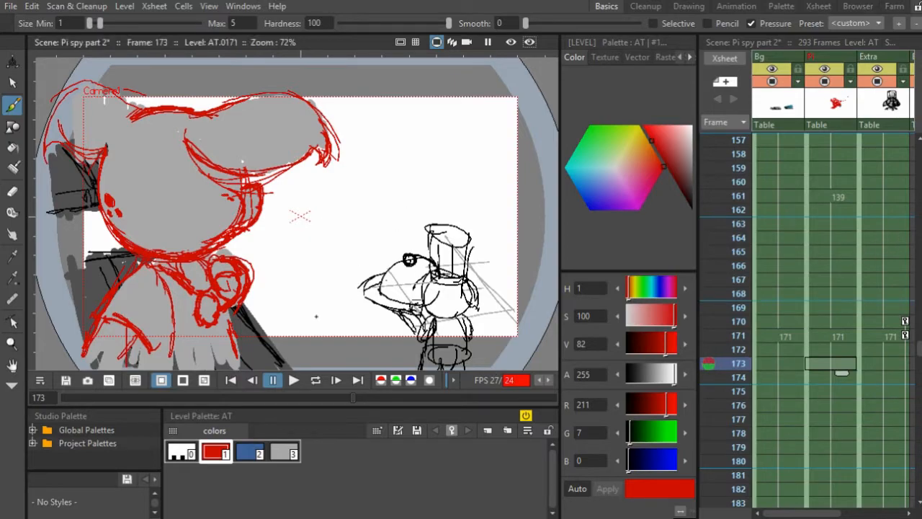
click(294, 381)
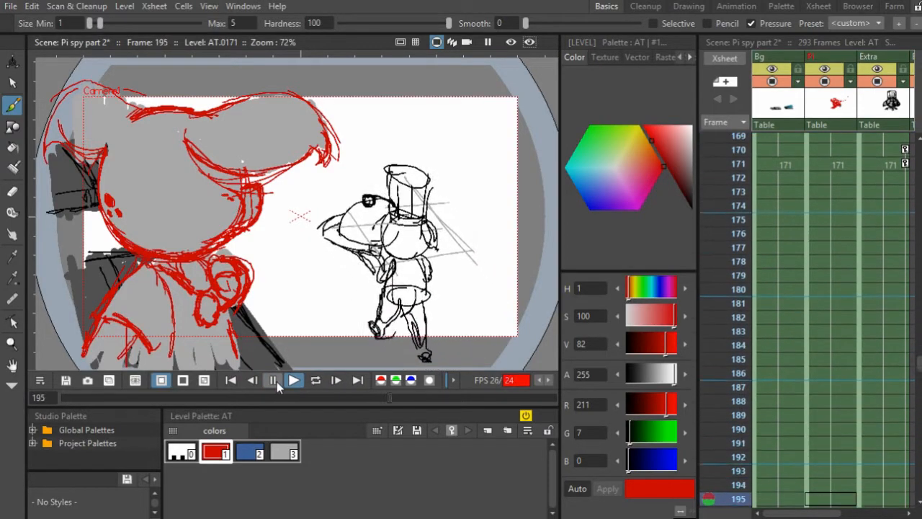
click(294, 380)
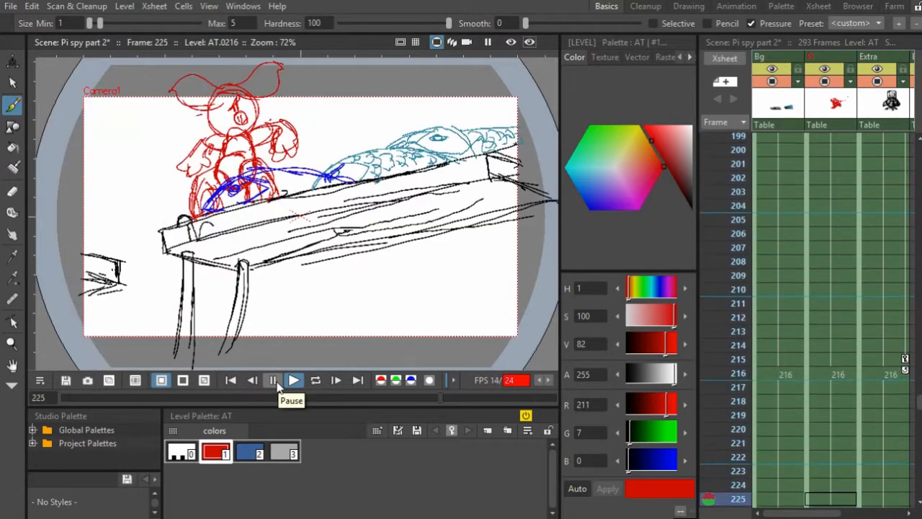
click(274, 381)
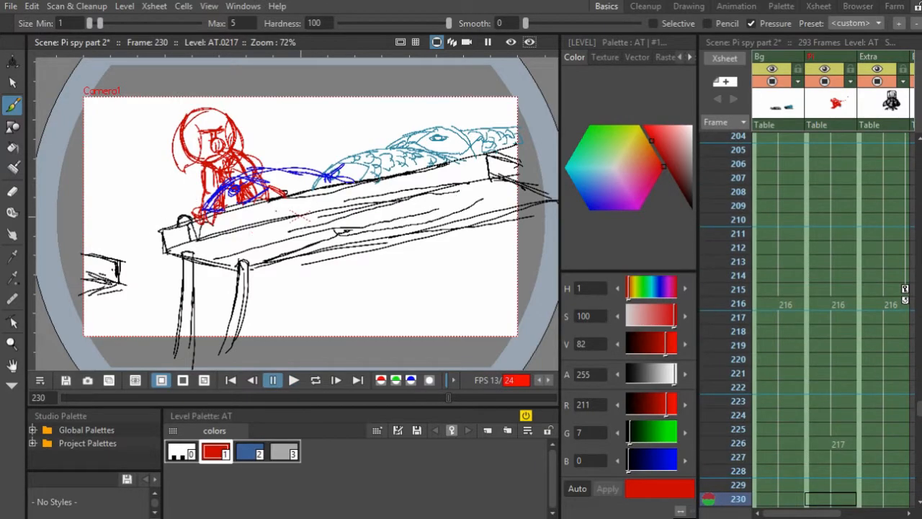
click(294, 380)
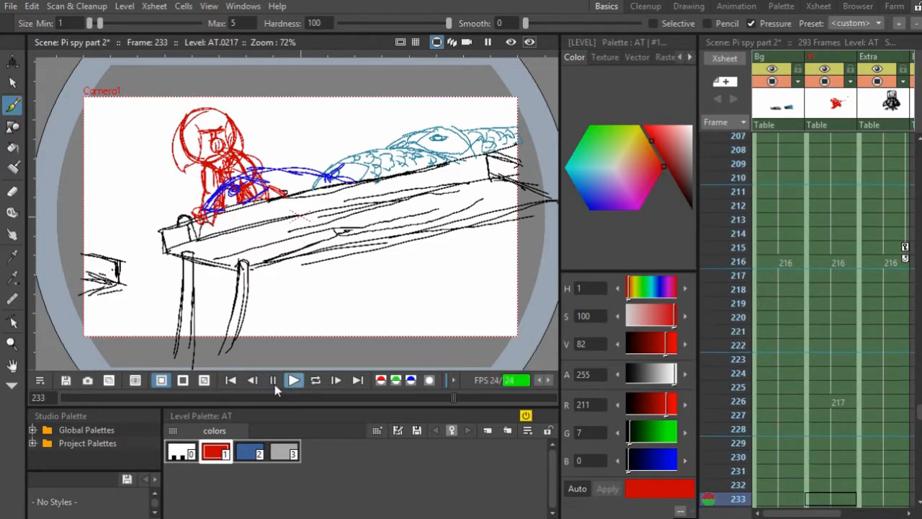
click(272, 380)
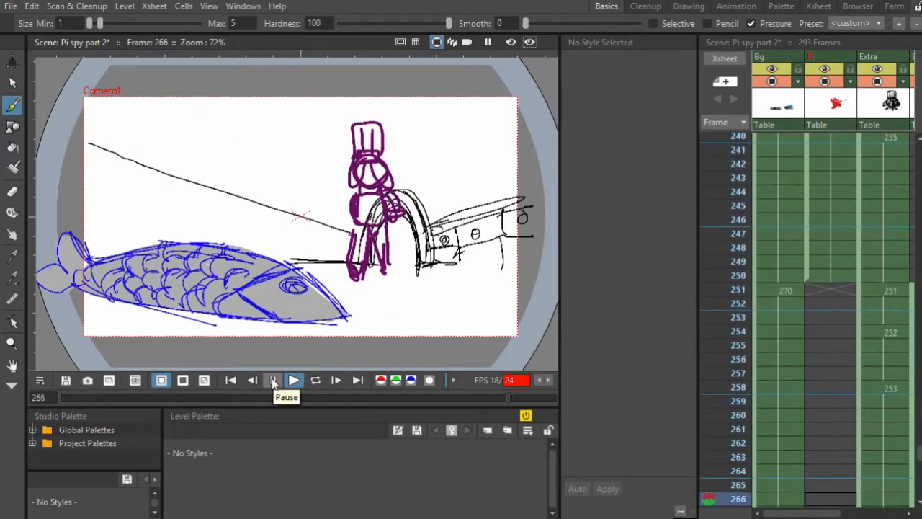
click(274, 380)
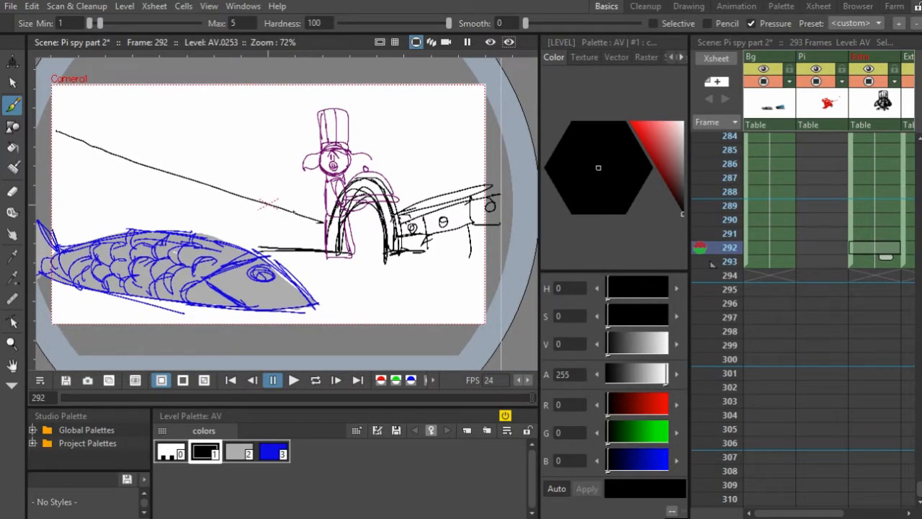
Jump back in the Xsheet to frame 127, the chef facing the hanging pot.
click(729, 180)
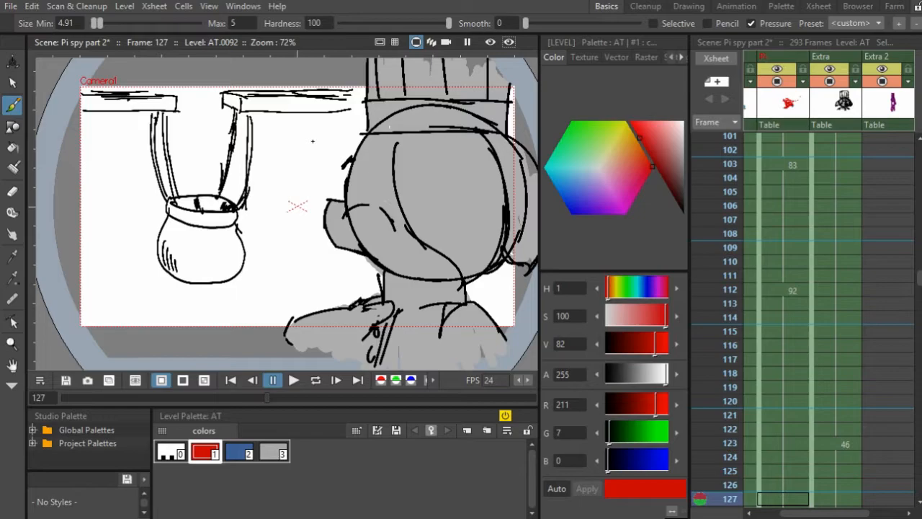
Step to frame 128 and scroll down the Xsheet through frames 175 and 214 to frame 226.
click(337, 380)
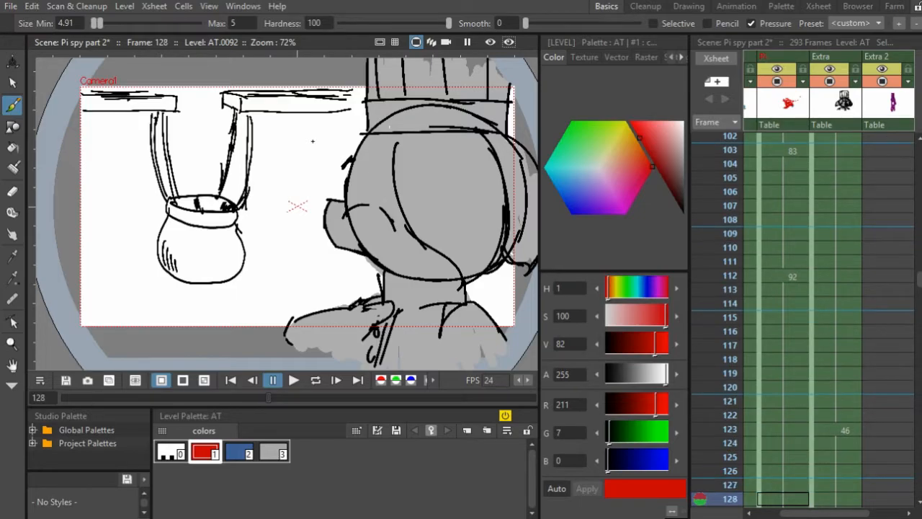
scroll(down, 3)
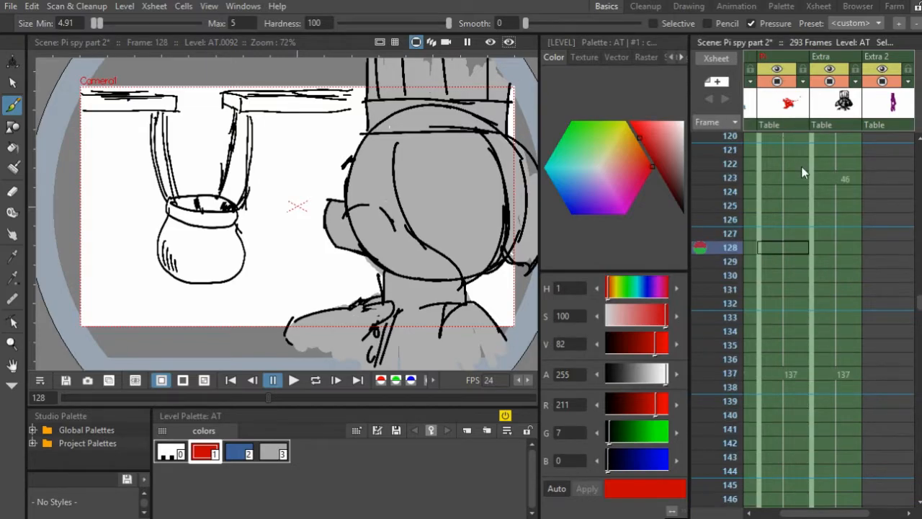
scroll(down, 3)
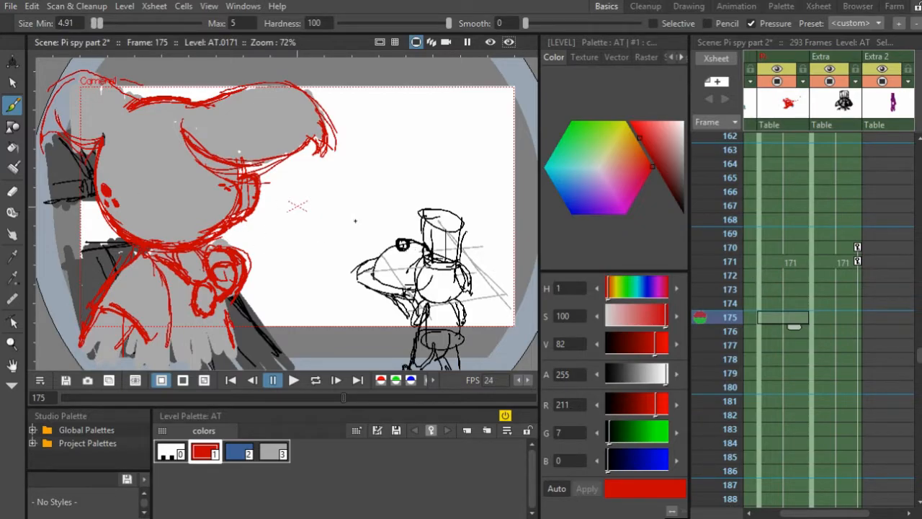
scroll(down, 3)
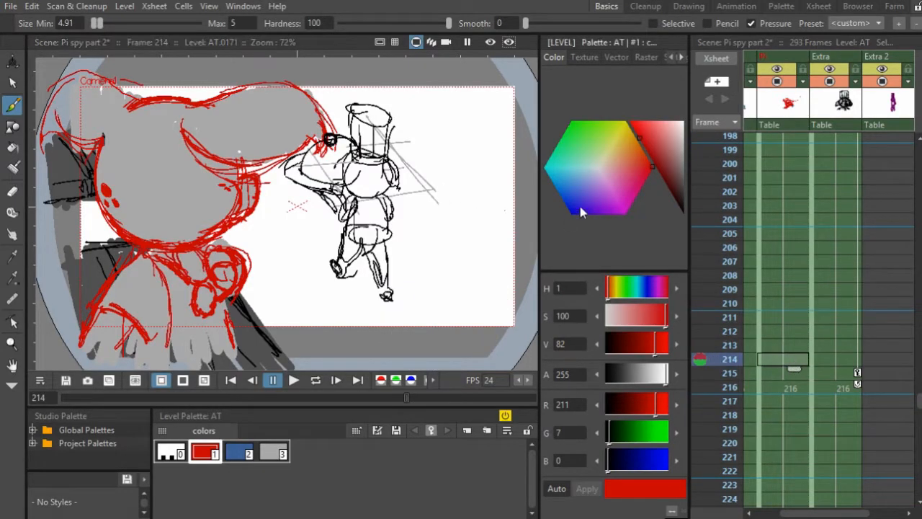
scroll(down, 3)
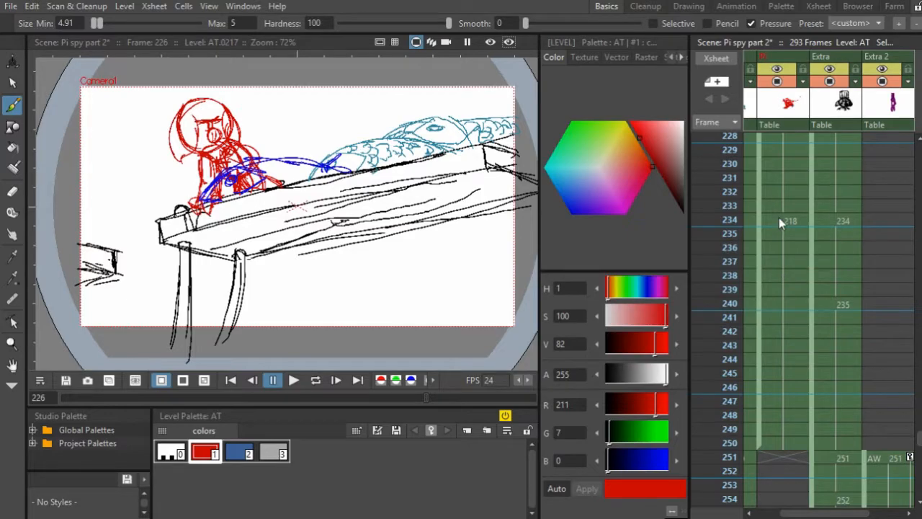
Remove the surplus cells so the scene ends at 283 frames and move to empty frame 284.
click(784, 274)
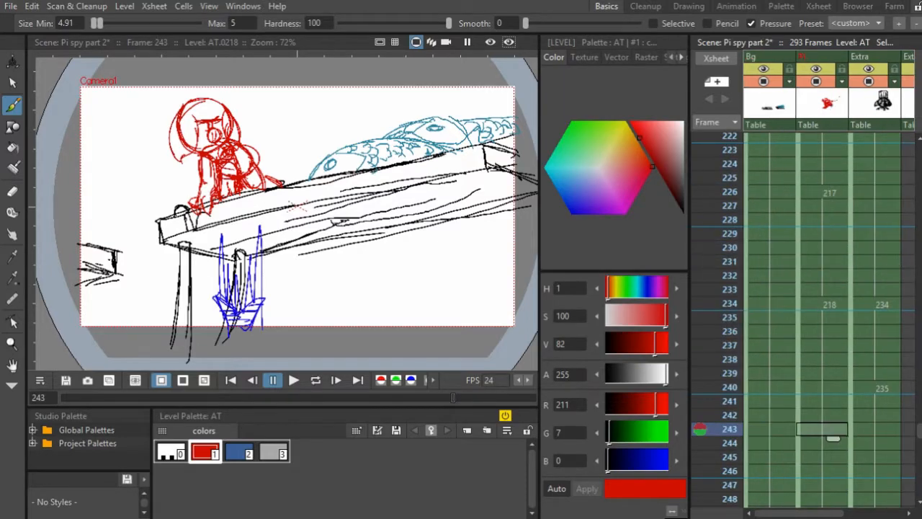
scroll(down, 3)
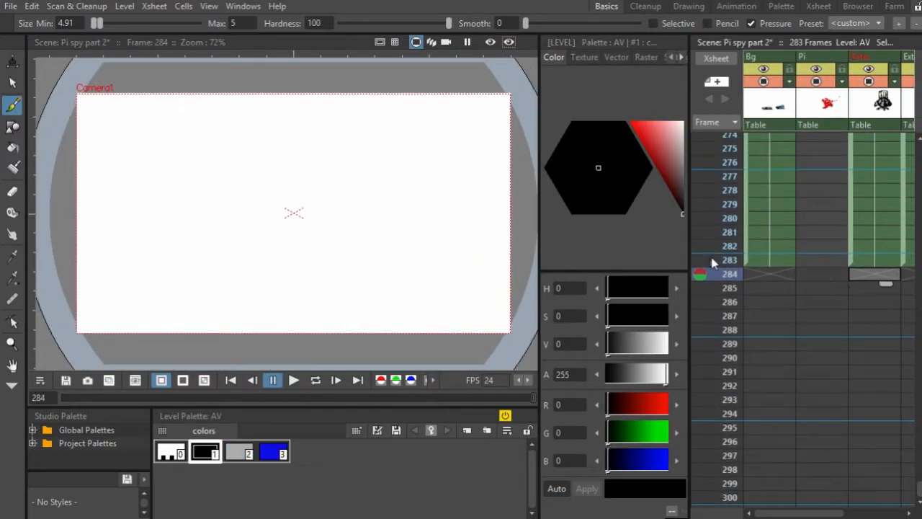
mouse_move(663, 237)
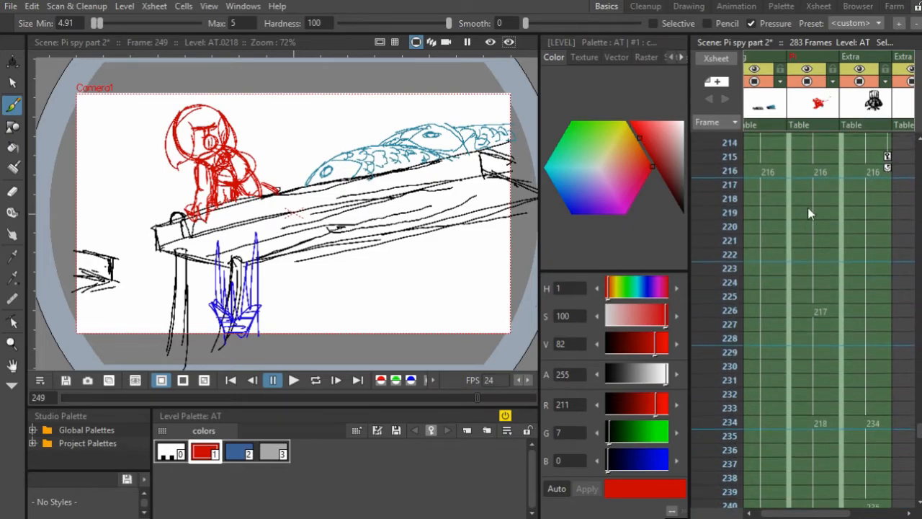
Scroll the Xsheet down to frame 284 ready for a new purple-ink level.
scroll(down, 3)
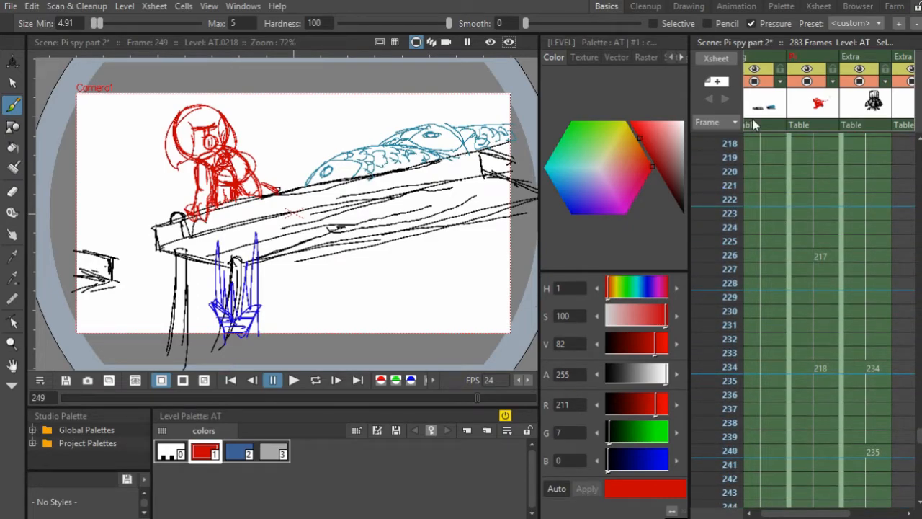
scroll(down, 3)
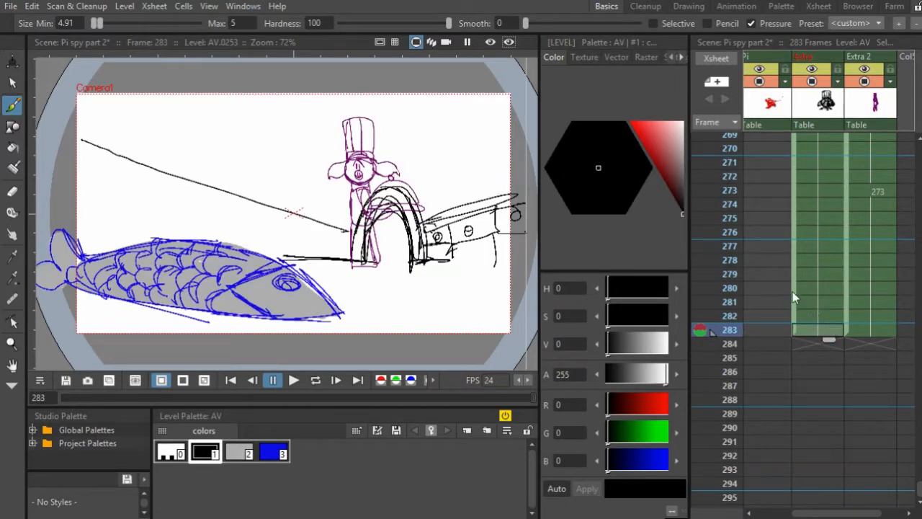
mouse_move(829, 348)
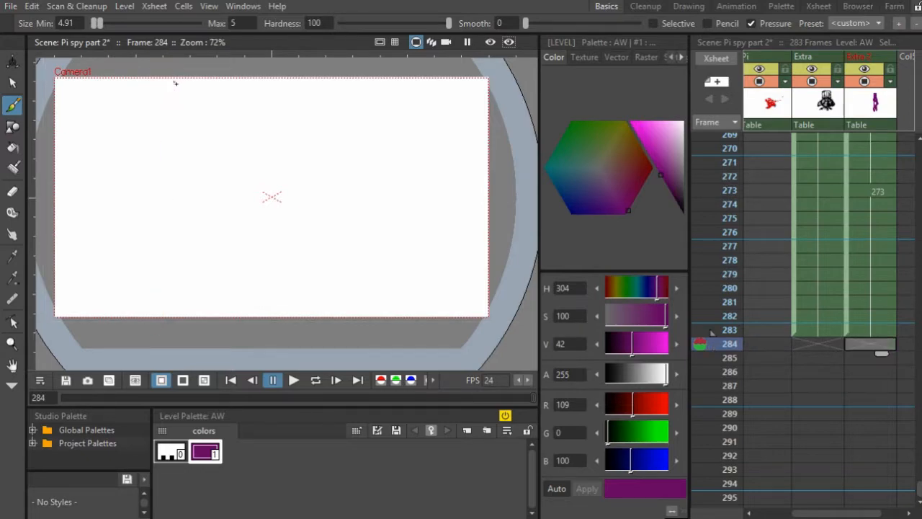
Draw two vertical and two horizontal purple layout strokes across frame 284.
drag(176, 85, 173, 324)
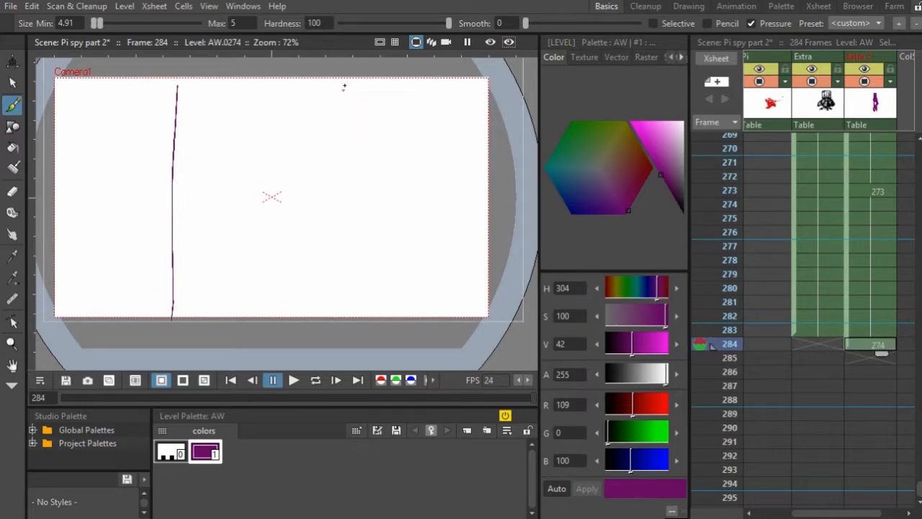
drag(357, 86, 353, 314)
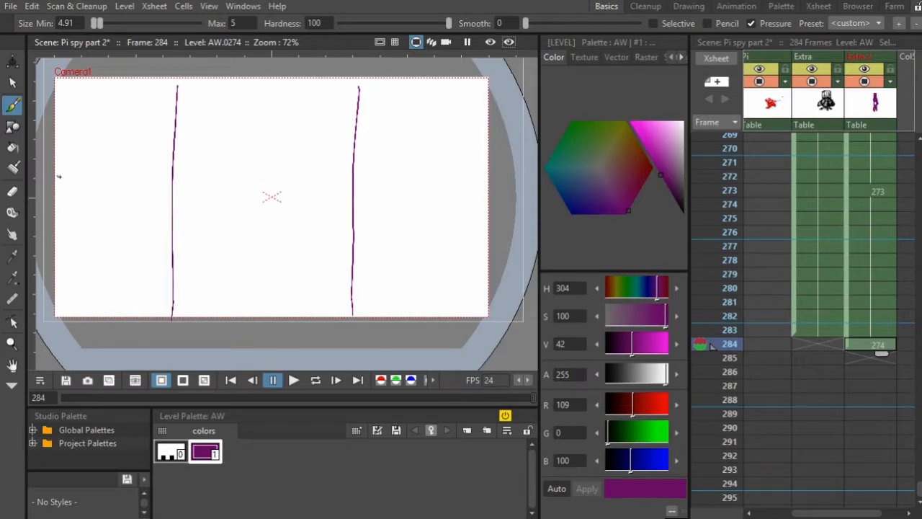
drag(60, 176, 511, 185)
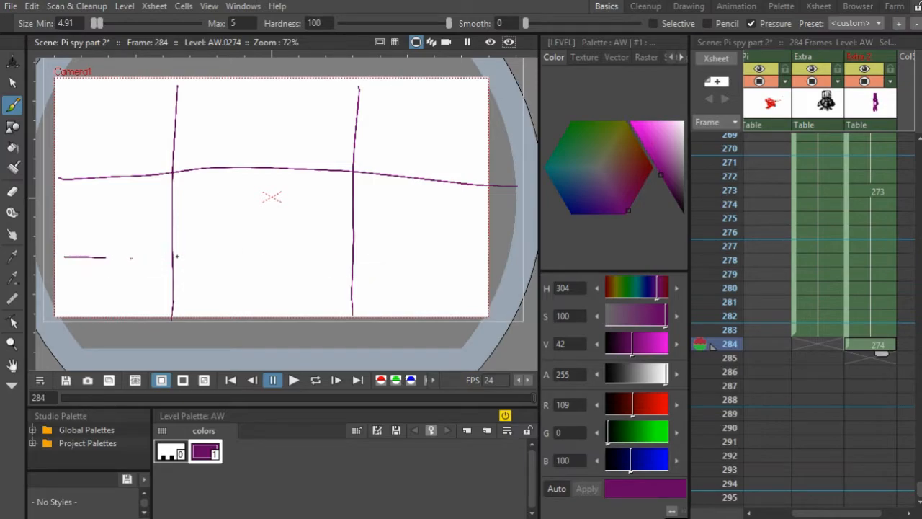
drag(65, 256, 469, 271)
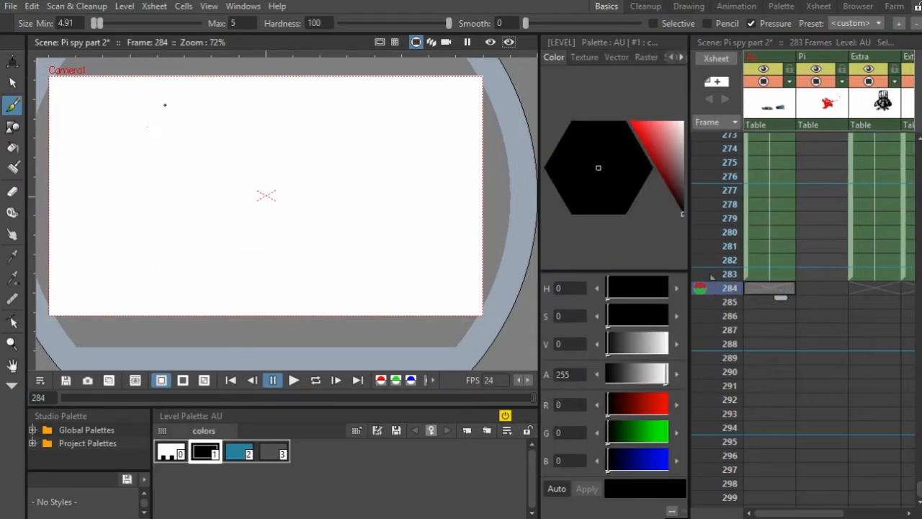
Block in thick black guide lines, then sketch the chef's head and hat beside the covered platter.
drag(180, 79, 180, 310)
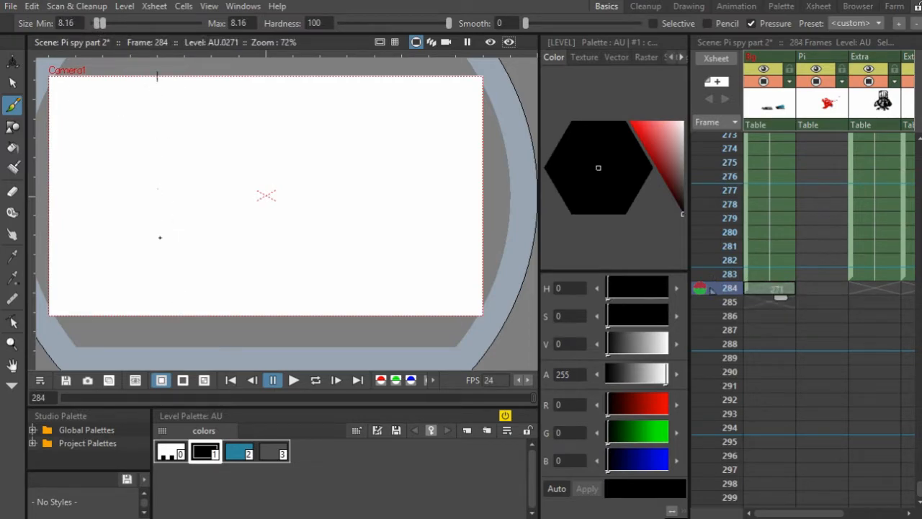
drag(159, 75, 166, 332)
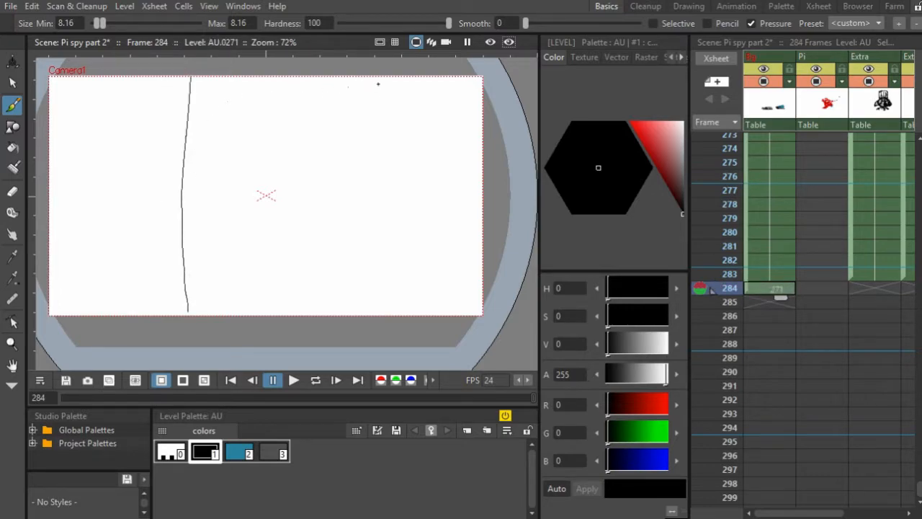
drag(363, 79, 363, 331)
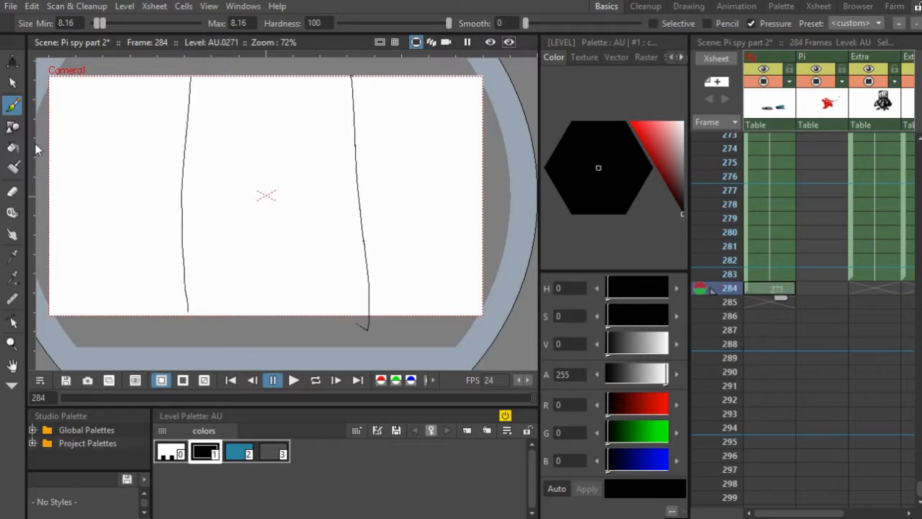
drag(51, 142, 346, 156)
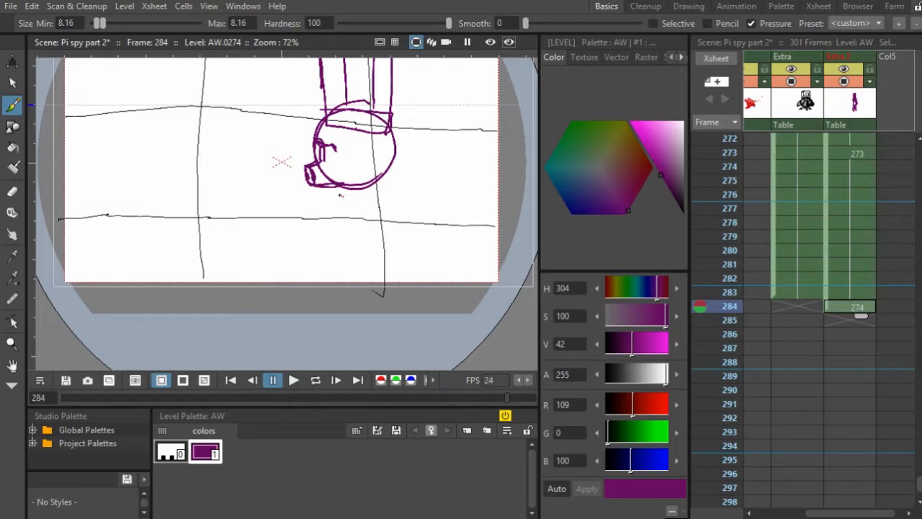
drag(332, 190, 378, 199)
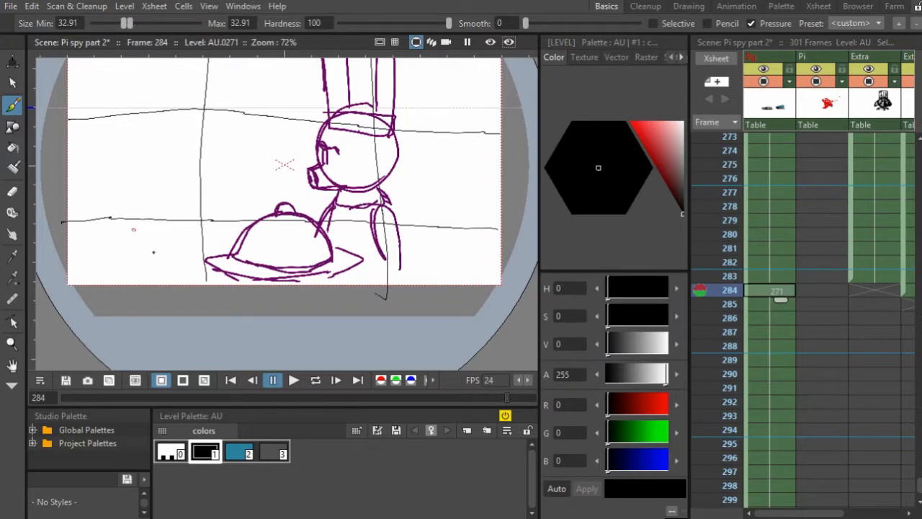
Draw the black table edge and end strokes running under the platter across the frame.
drag(108, 219, 245, 223)
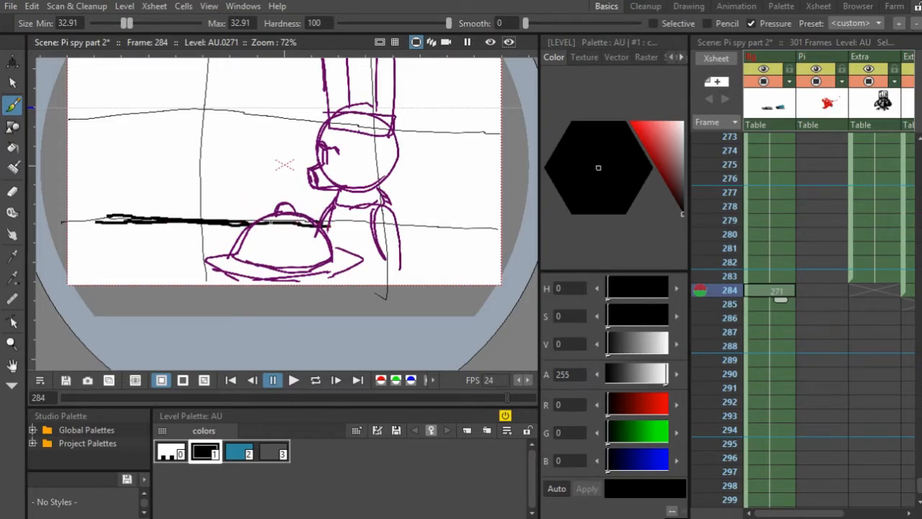
drag(310, 201, 345, 209)
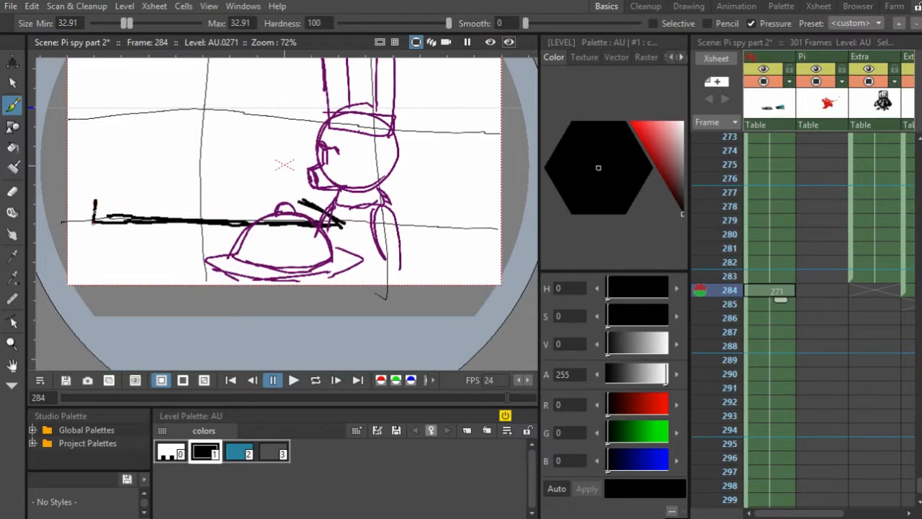
drag(94, 230, 158, 248)
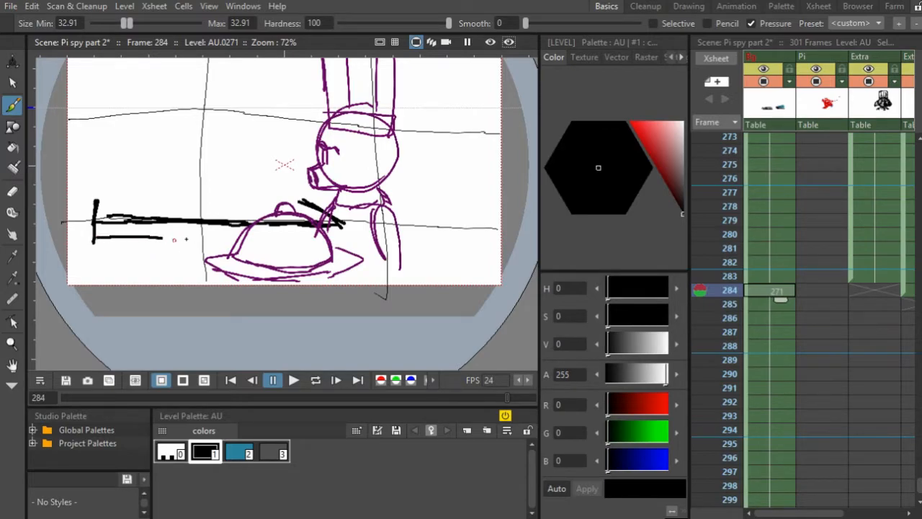
drag(94, 219, 346, 242)
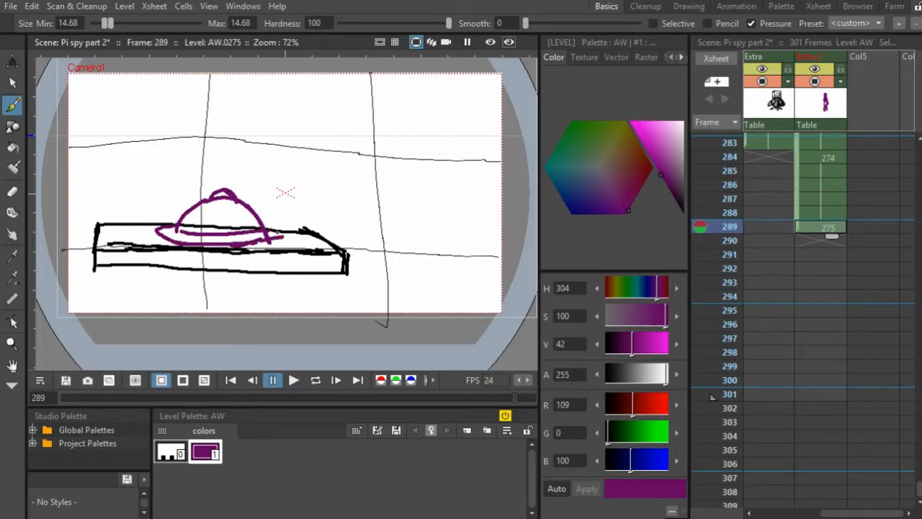
Brush the black table slab with the covered platter and the chef peeking up behind it.
drag(108, 23, 104, 23)
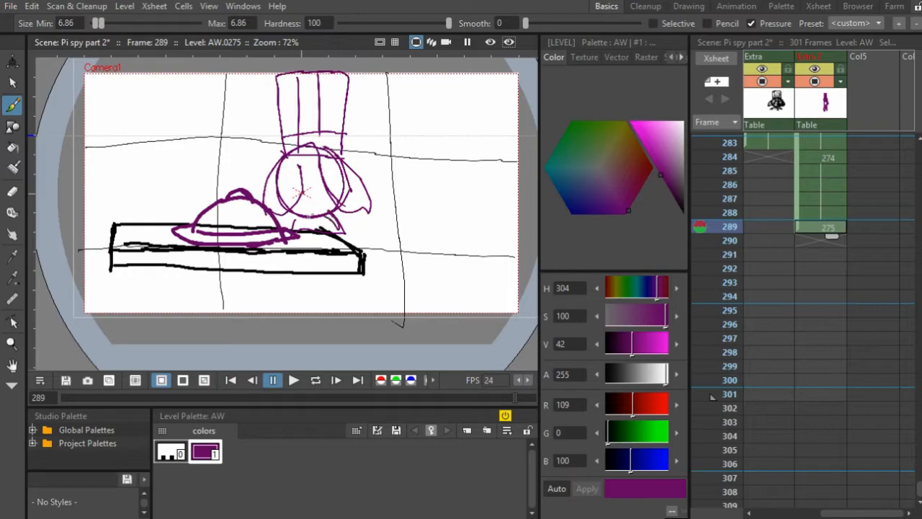
drag(216, 230, 288, 242)
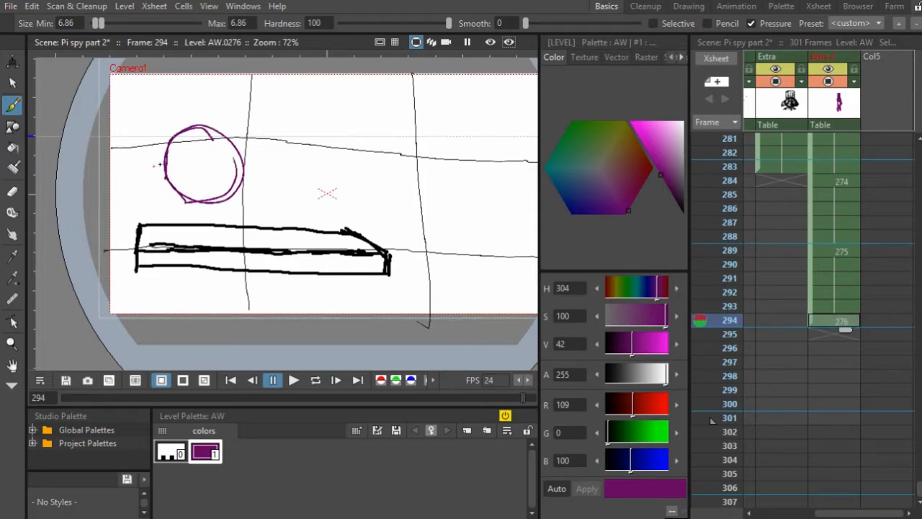
Brush the chef's round head, hat and face marks rising above the tabletop on frame 294.
drag(262, 156, 288, 170)
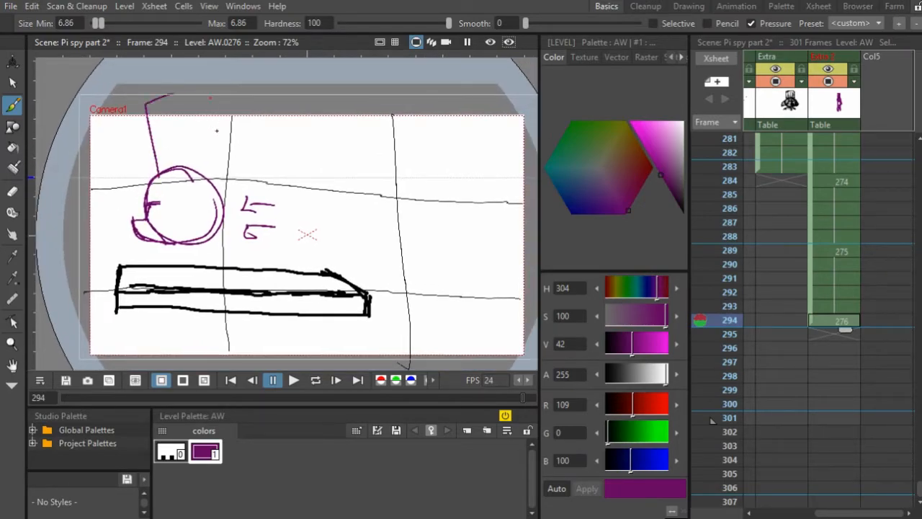
drag(166, 101, 195, 151)
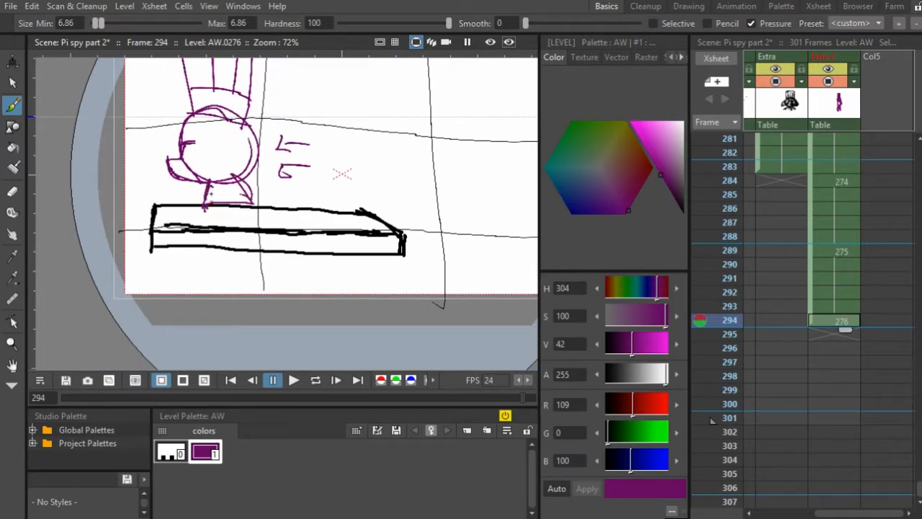
drag(209, 202, 188, 274)
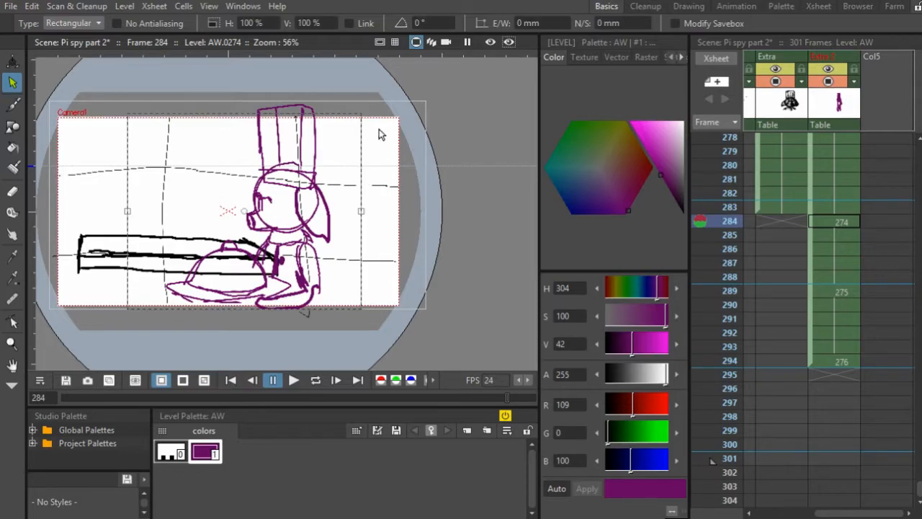
Select the whole frame 289 drawing and scale it up to about 120% via a corner handle.
drag(382, 134, 425, 69)
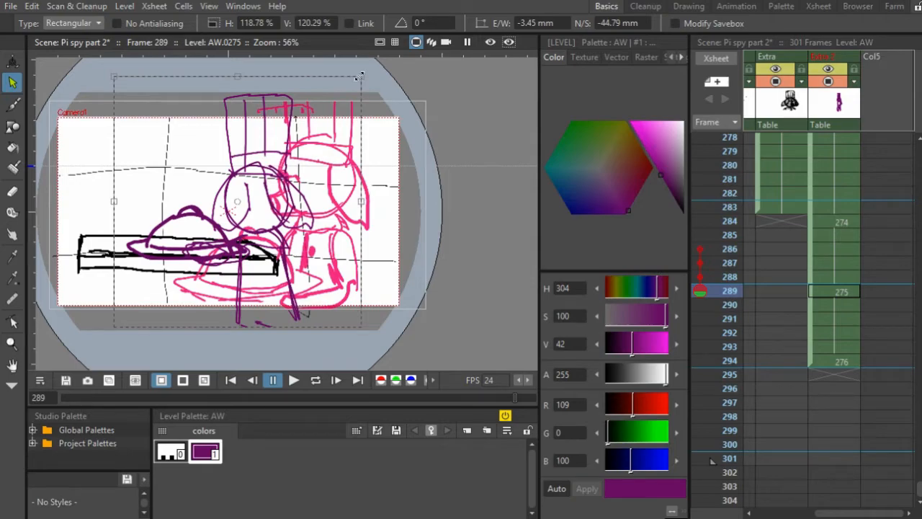
drag(360, 75, 382, 54)
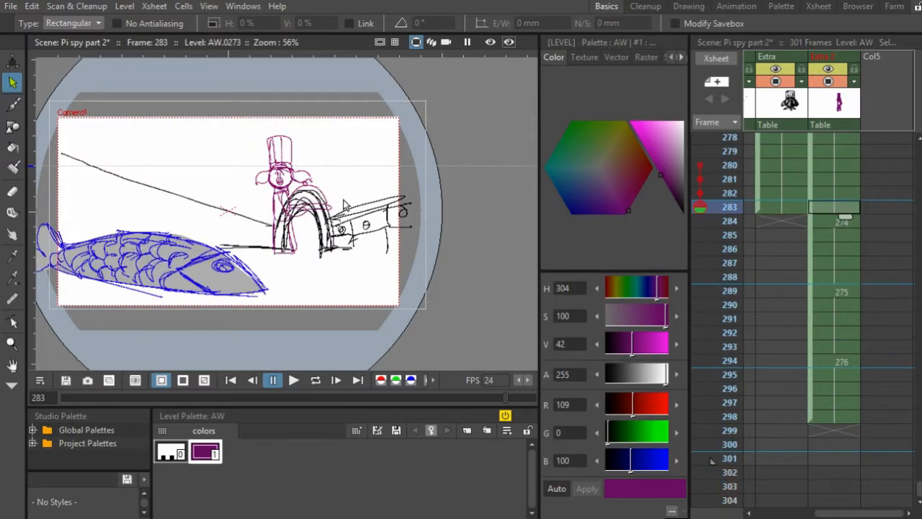
mouse_move(522, 210)
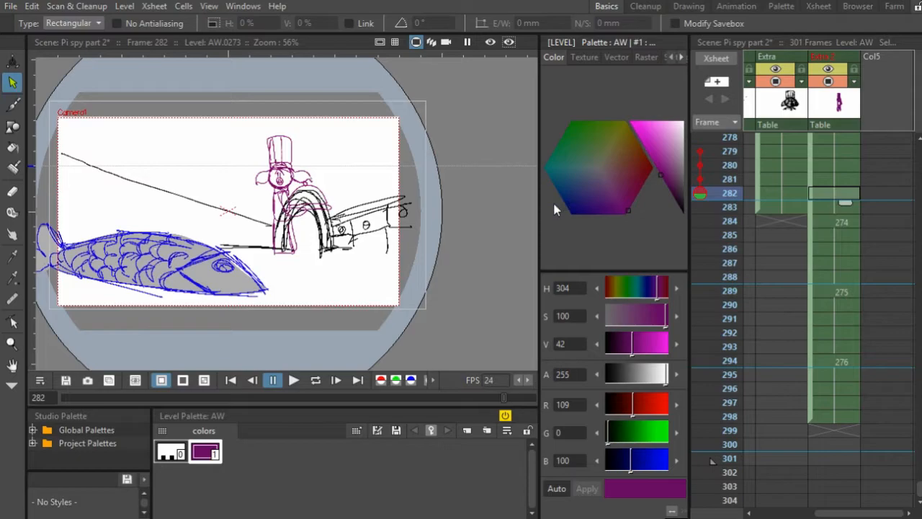
mouse_move(429, 51)
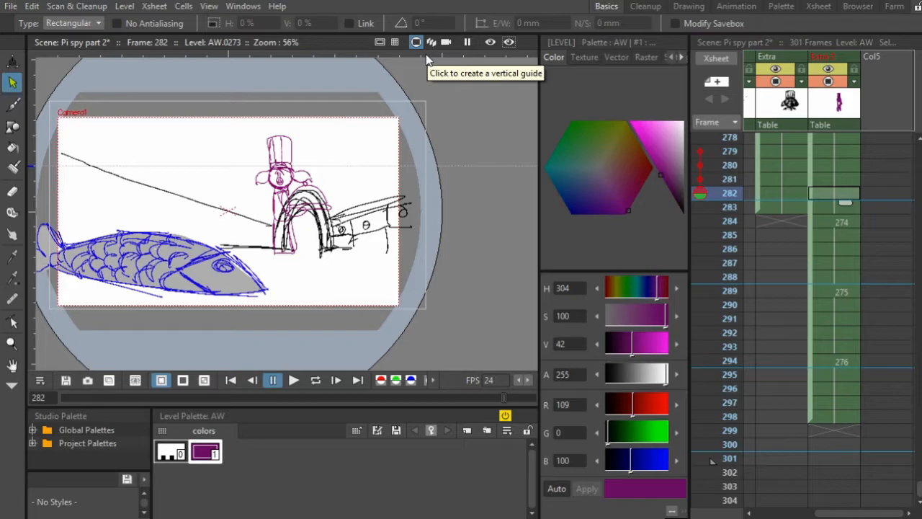
mouse_move(846, 232)
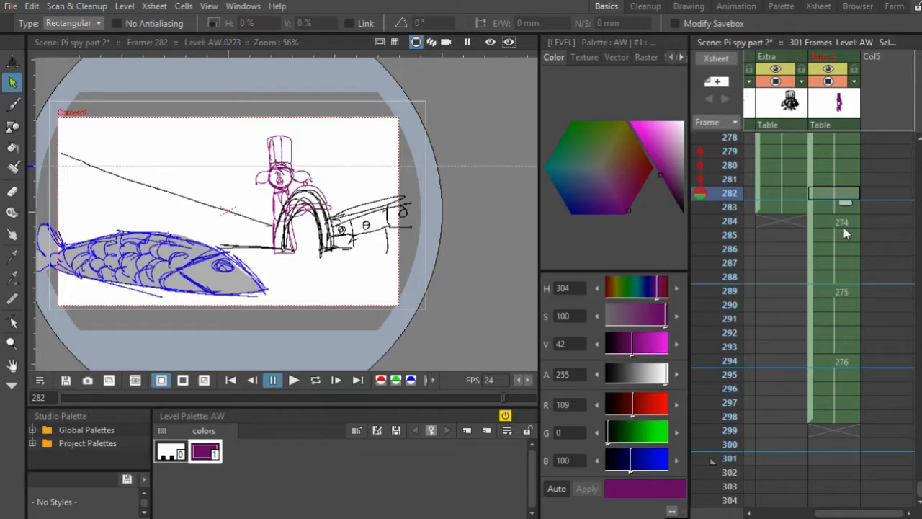
mouse_move(834, 209)
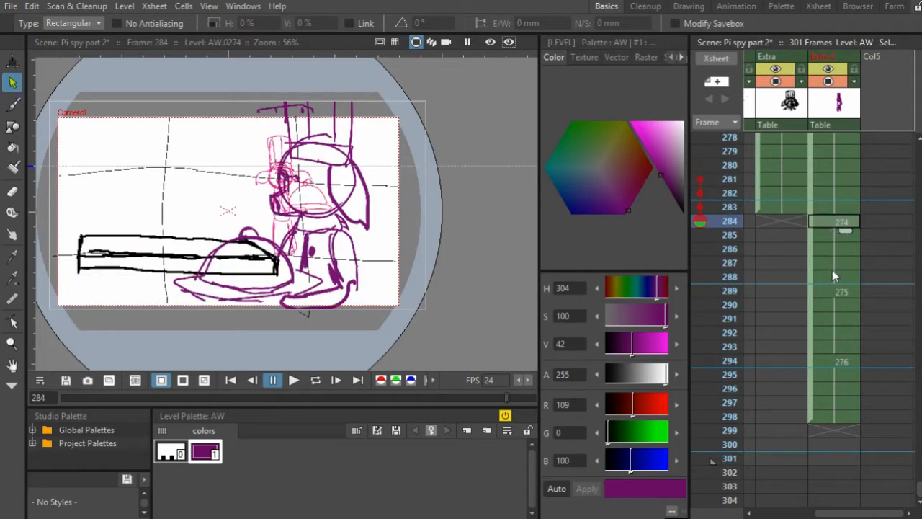
Step through Xsheet frame 295 to land on frame 288 with the chef beside the platter.
click(843, 386)
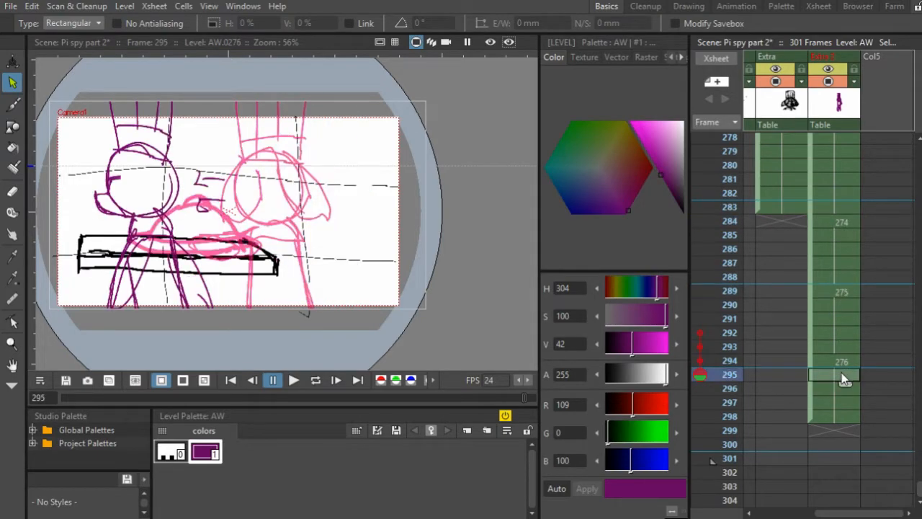
mouse_move(243, 159)
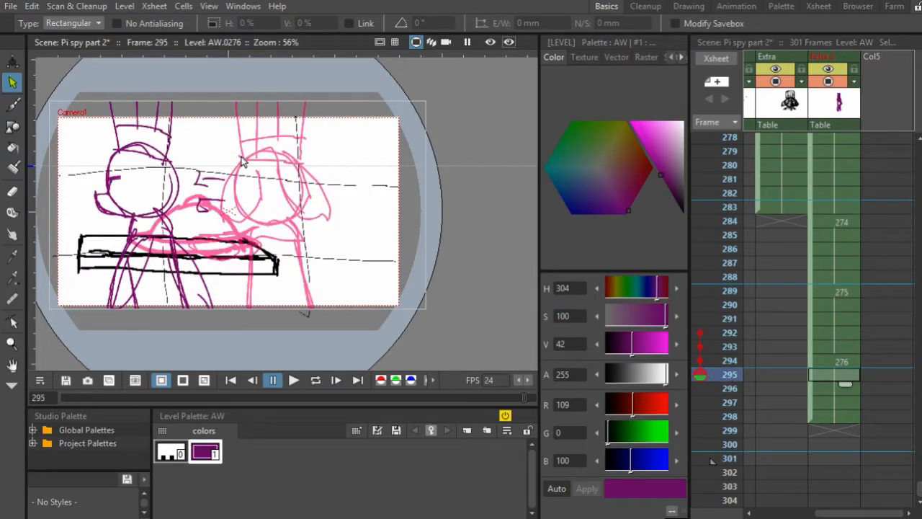
click(9, 104)
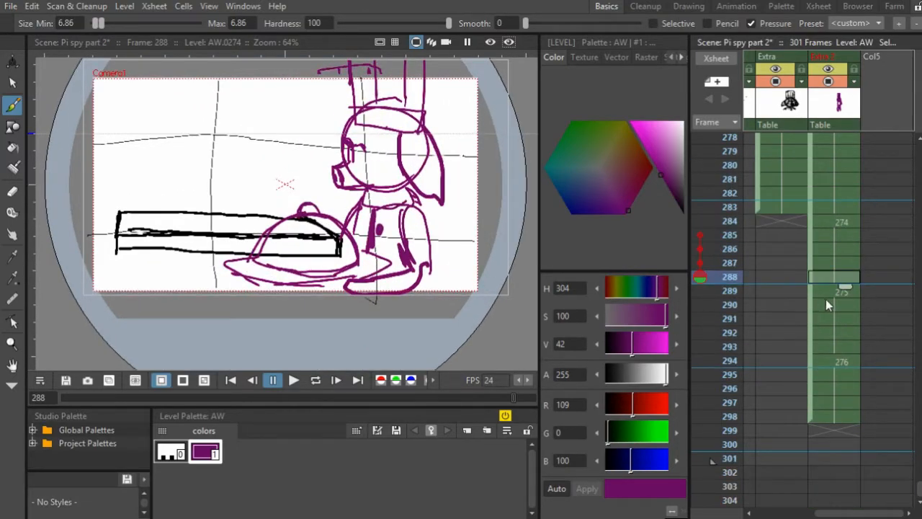
Insert new Xsheet cells and place the pink chef figure behind the fish on frame 265.
click(832, 319)
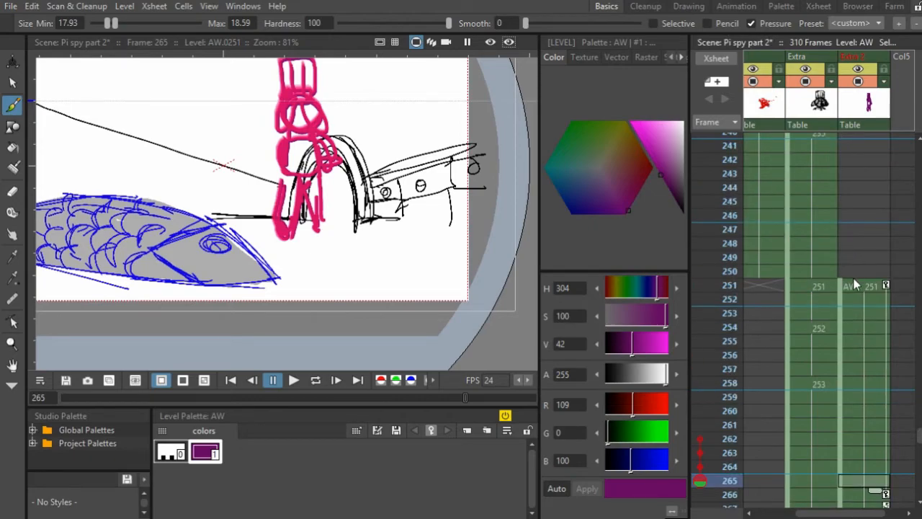
click(723, 286)
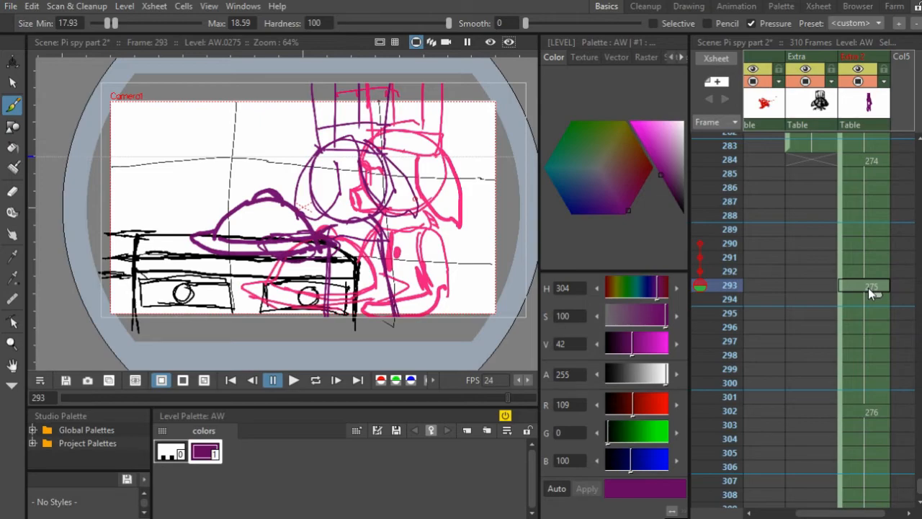
mouse_move(548, 196)
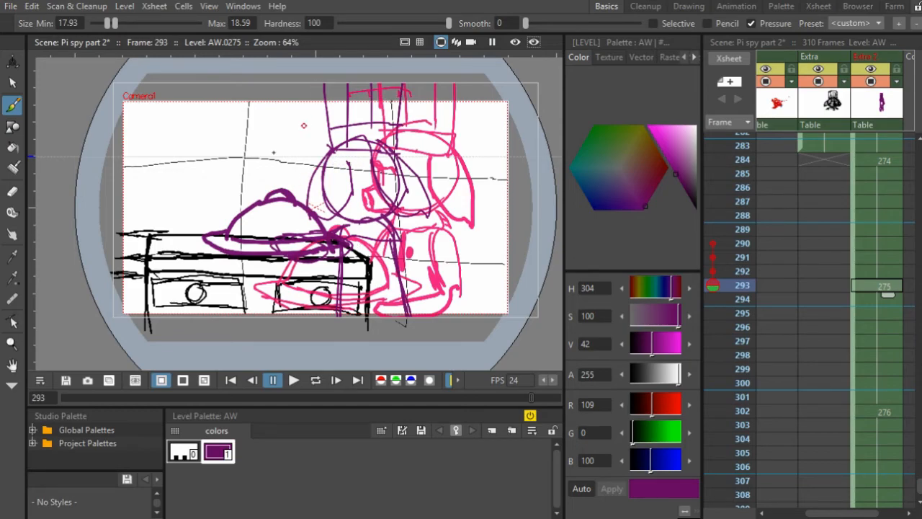
mouse_move(231, 107)
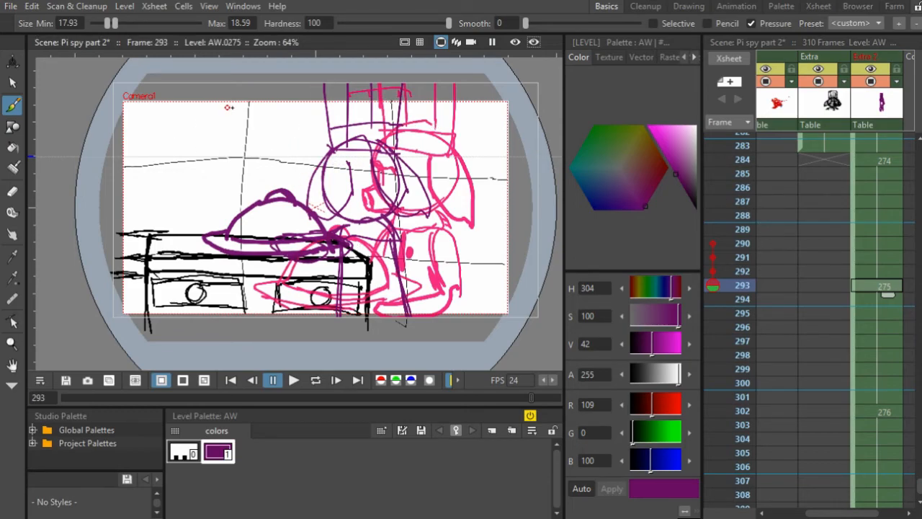